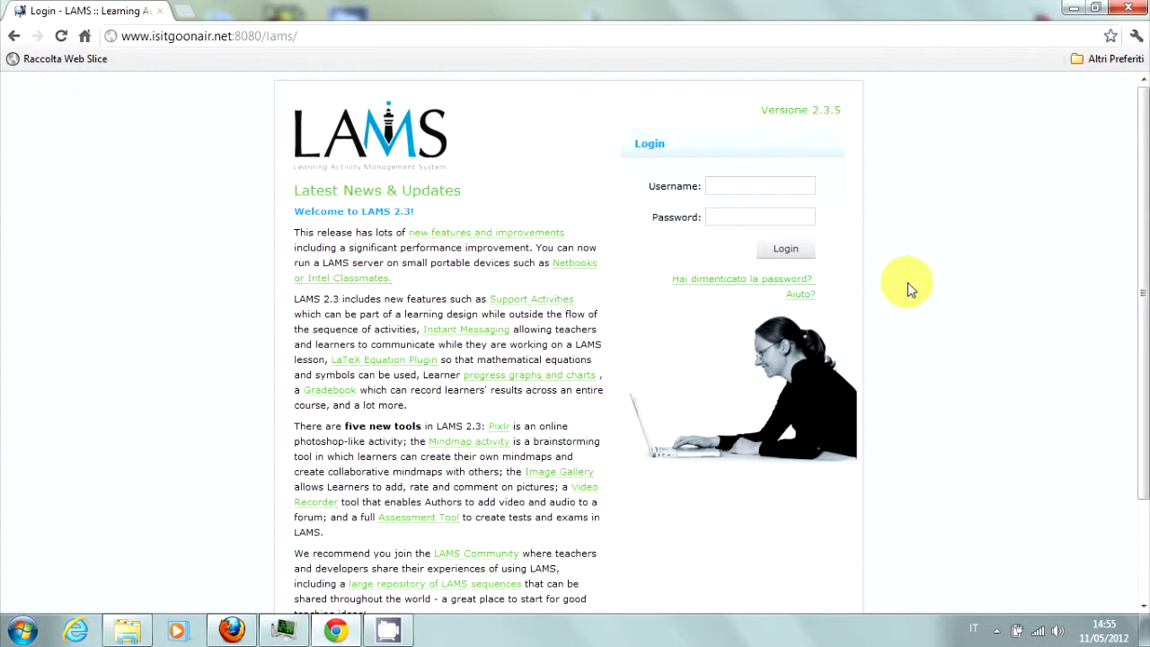
{"action": "mouse_move", "coordinate": [771, 147]}
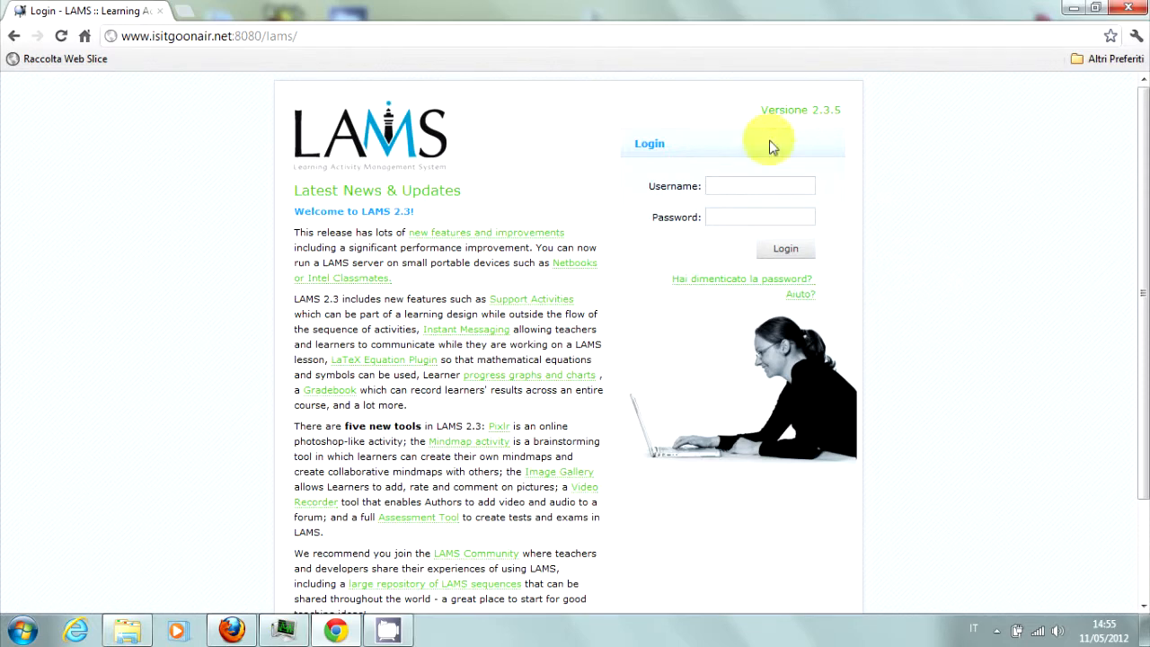
{"action": "left_click", "coordinate": [759, 186]}
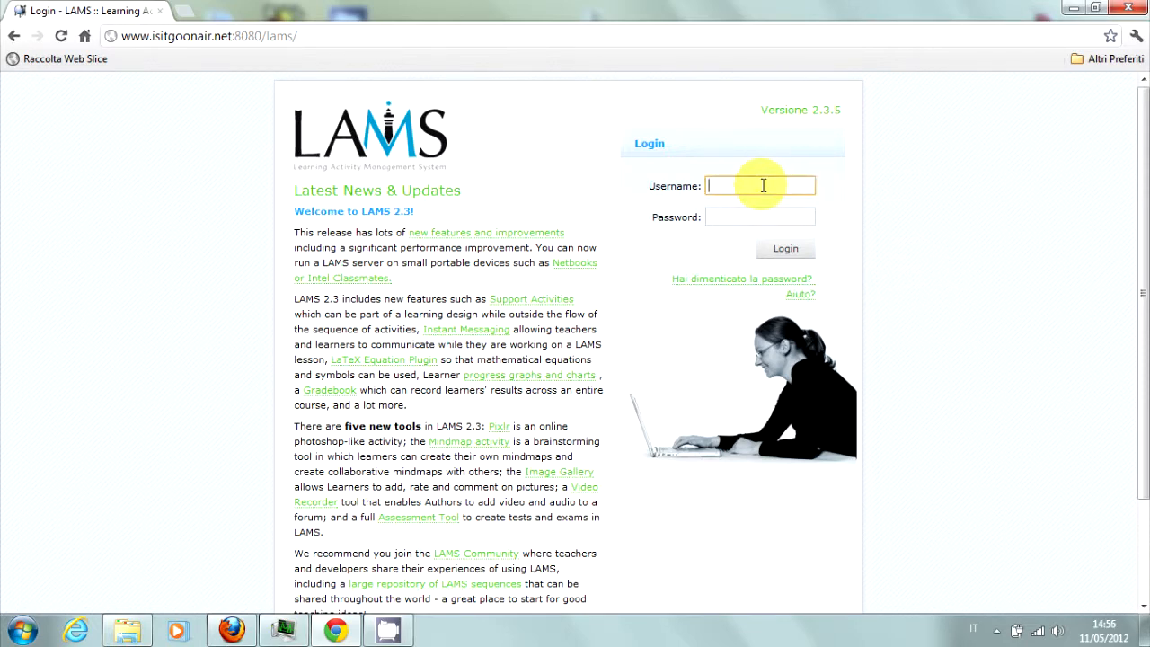
{"action": "type", "text": "Elia"}
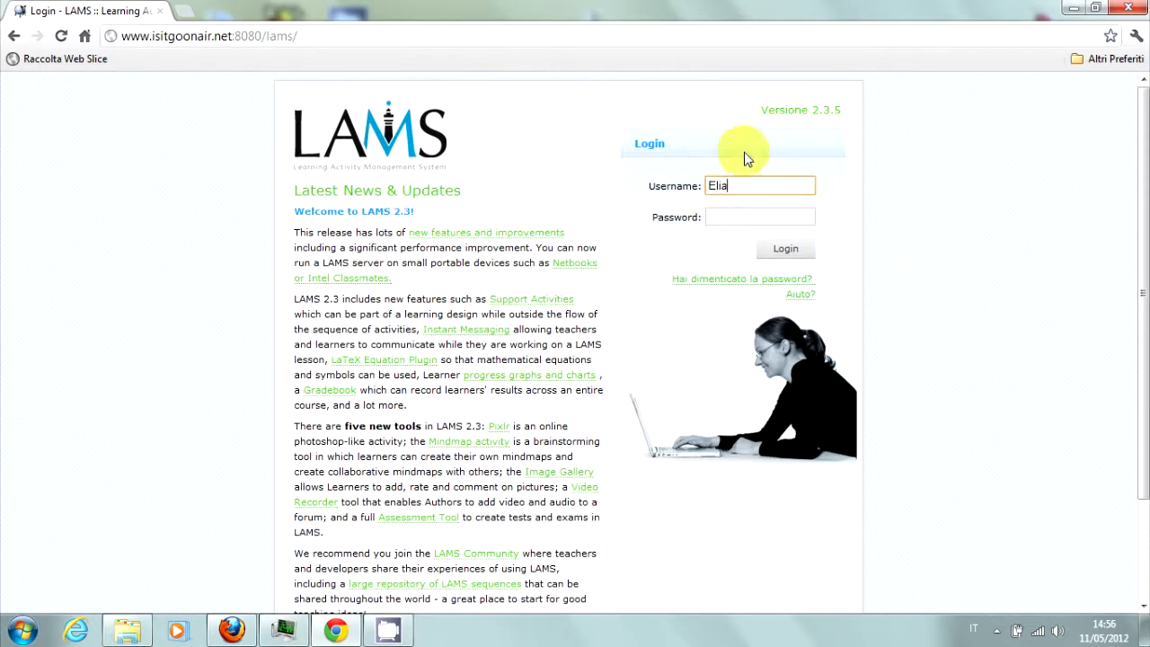
{"action": "type", "text": "C"}
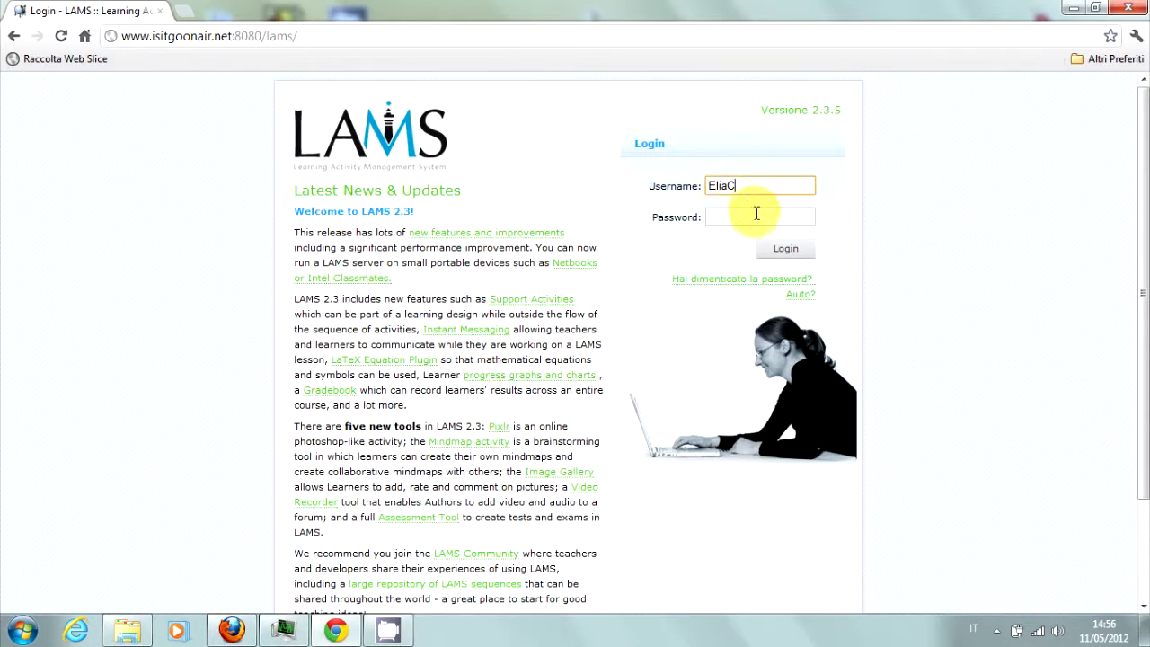
{"action": "left_click", "coordinate": [760, 216]}
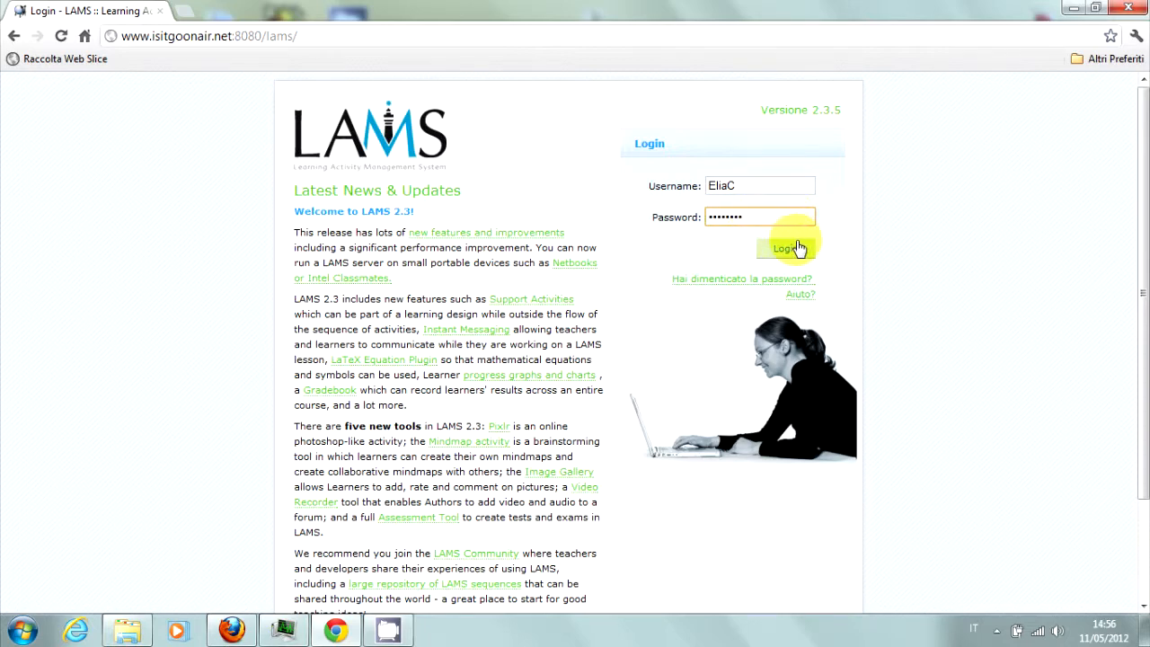
{"action": "left_click", "coordinate": [785, 249]}
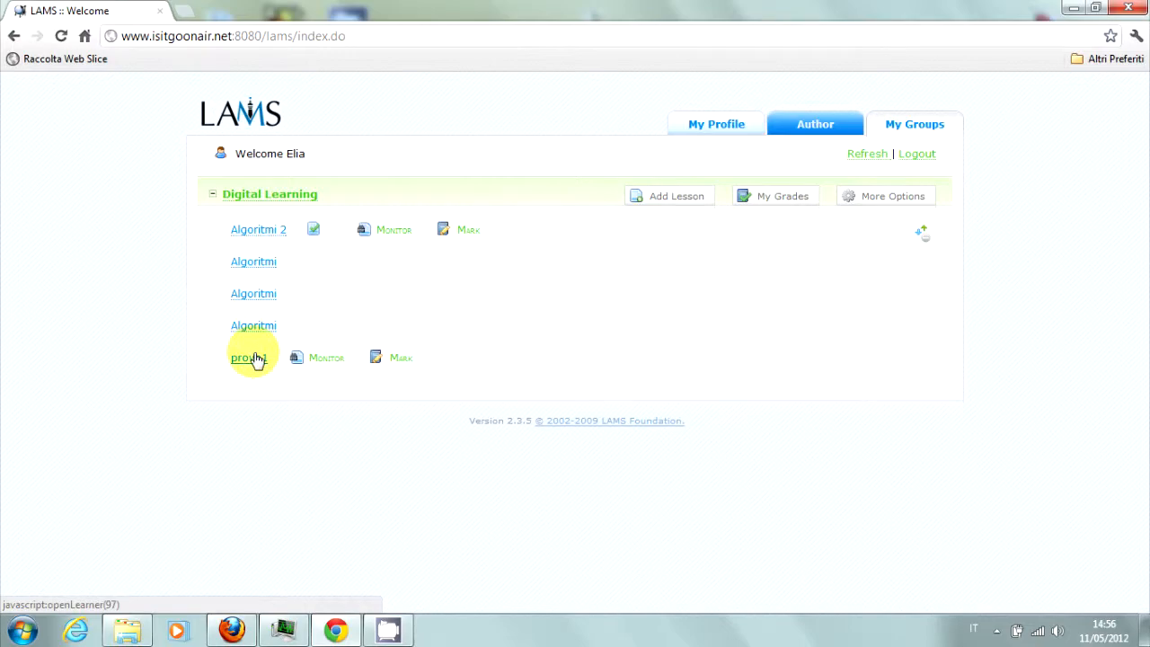
- Open the prova1 lesson, maximise the learner window and advance to the next activity
{"action": "left_click", "coordinate": [249, 358]}
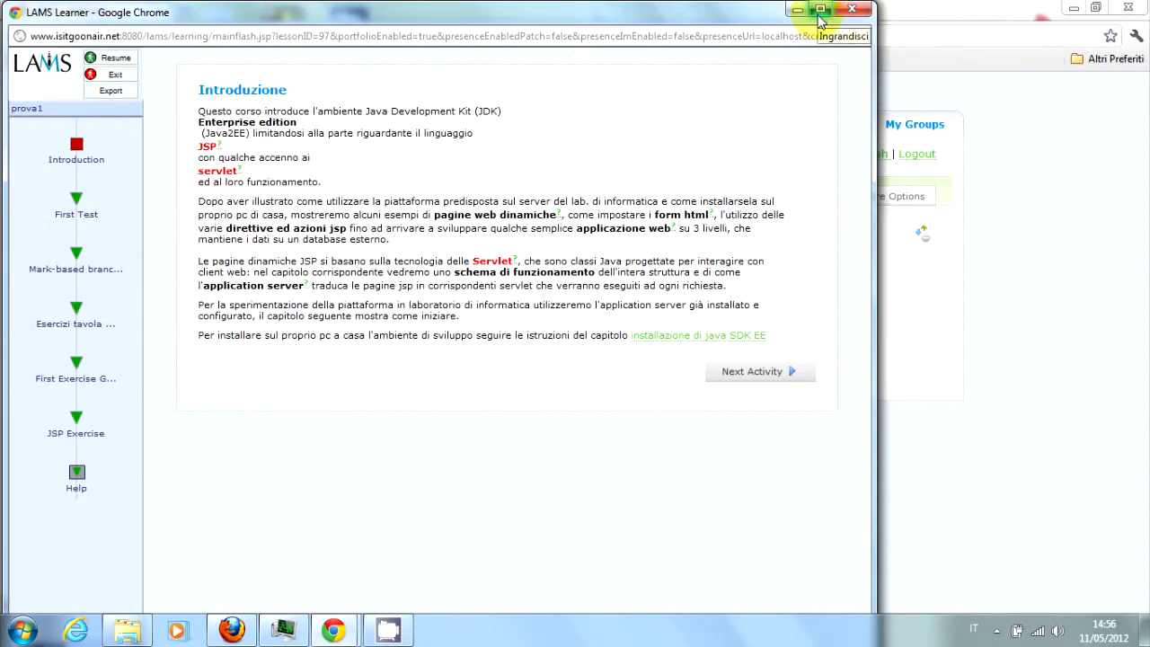
{"action": "left_click", "coordinate": [819, 10]}
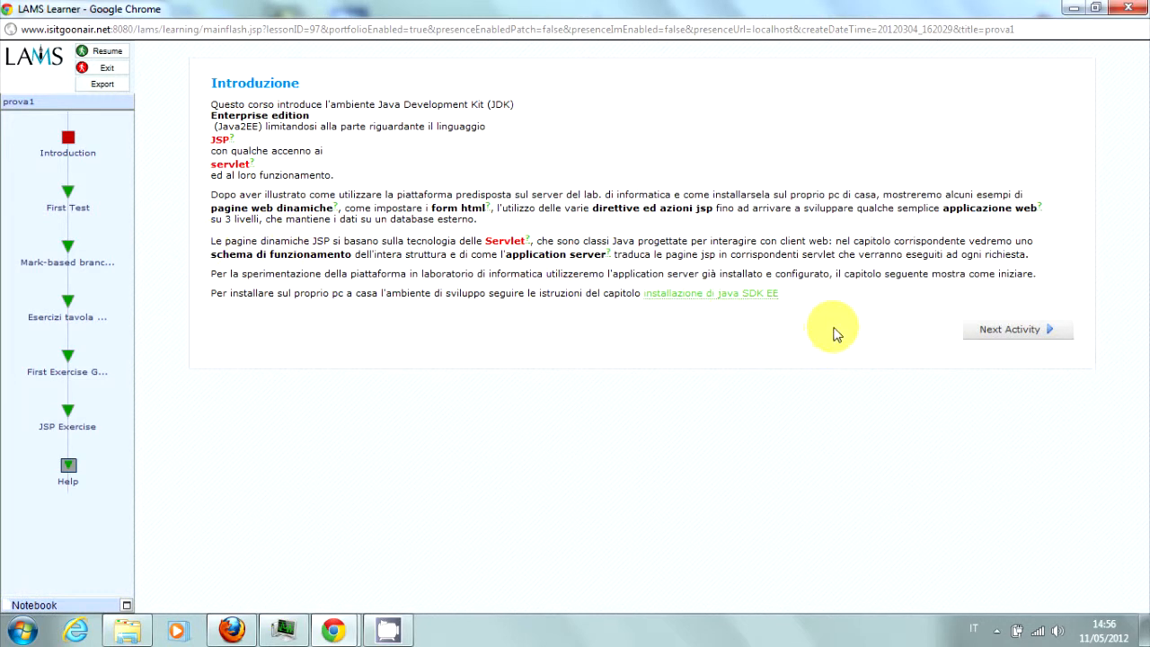
{"action": "mouse_move", "coordinate": [1000, 329]}
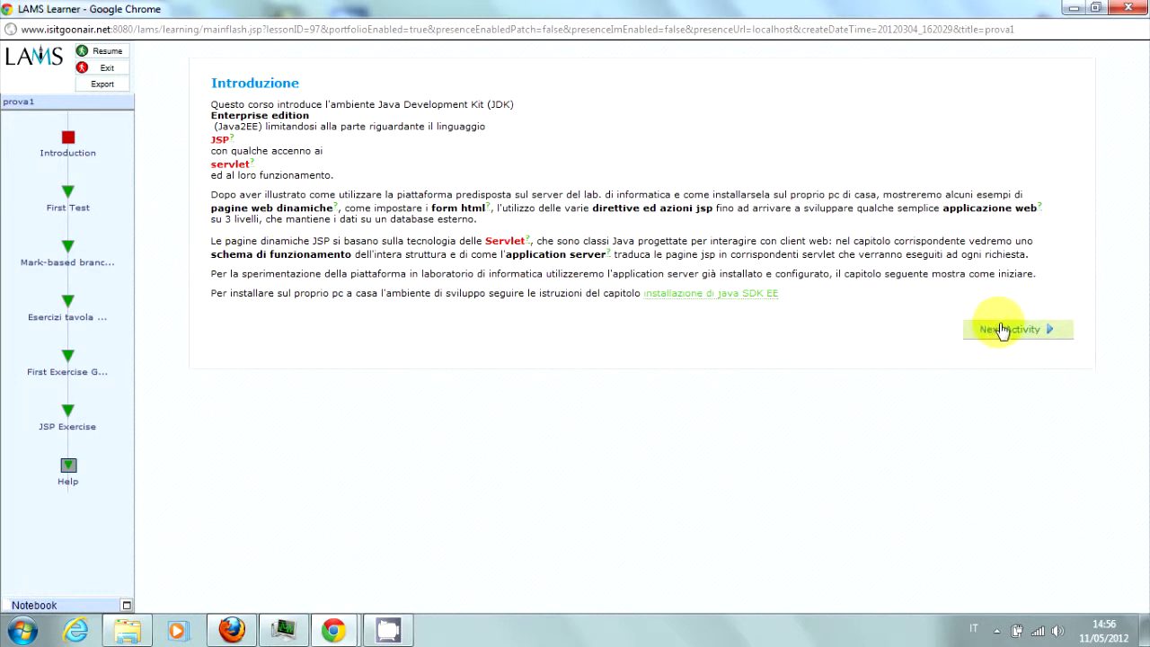
{"action": "left_click", "coordinate": [1010, 328]}
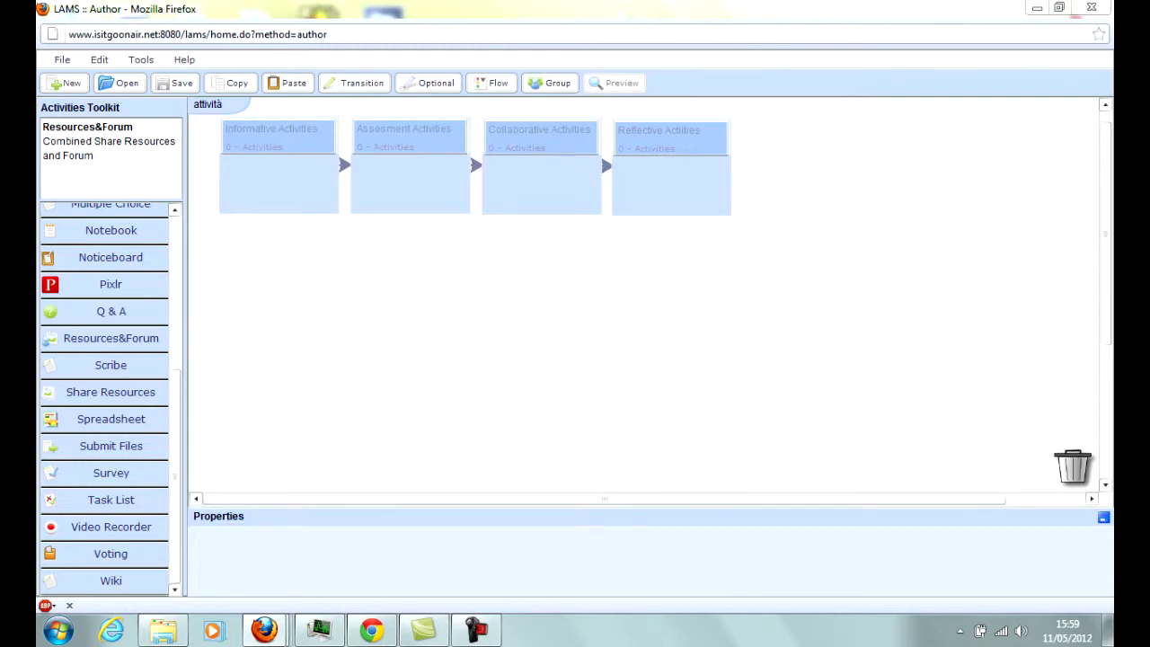
- Add Noticeboard, Share Resources and Spreadsheet to the Informative Activities column
{"action": "left_click", "coordinate": [111, 257]}
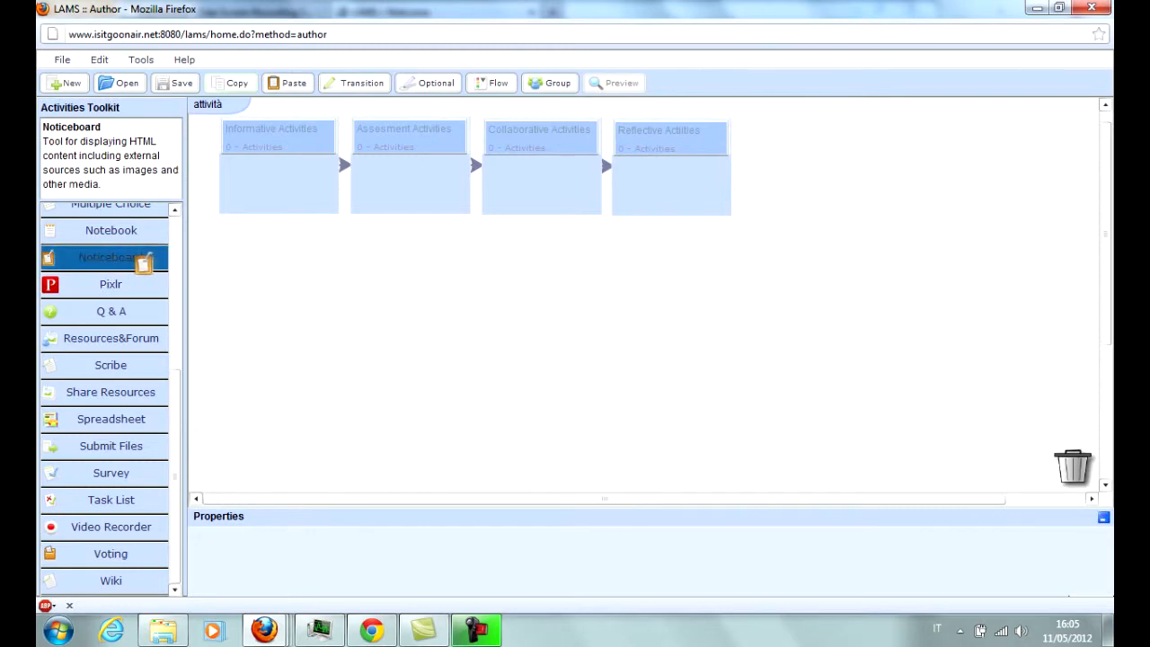
{"action": "left_click_drag", "start_coordinate": [144, 258], "coordinate": [268, 270]}
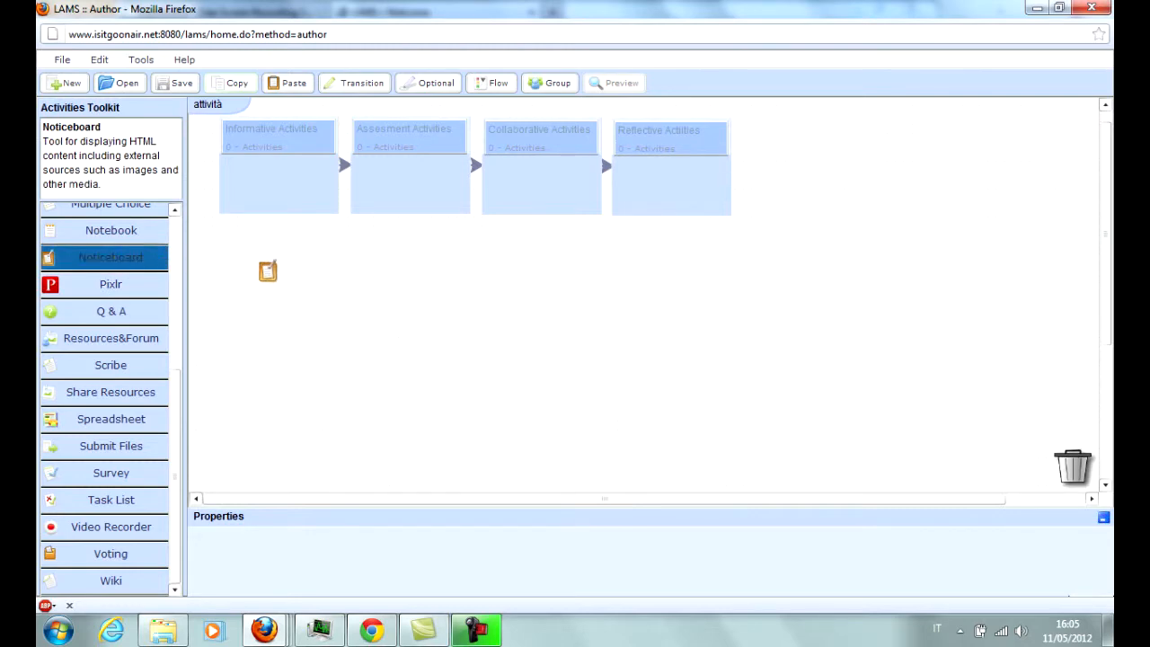
{"action": "left_click_drag", "start_coordinate": [268, 271], "coordinate": [275, 184]}
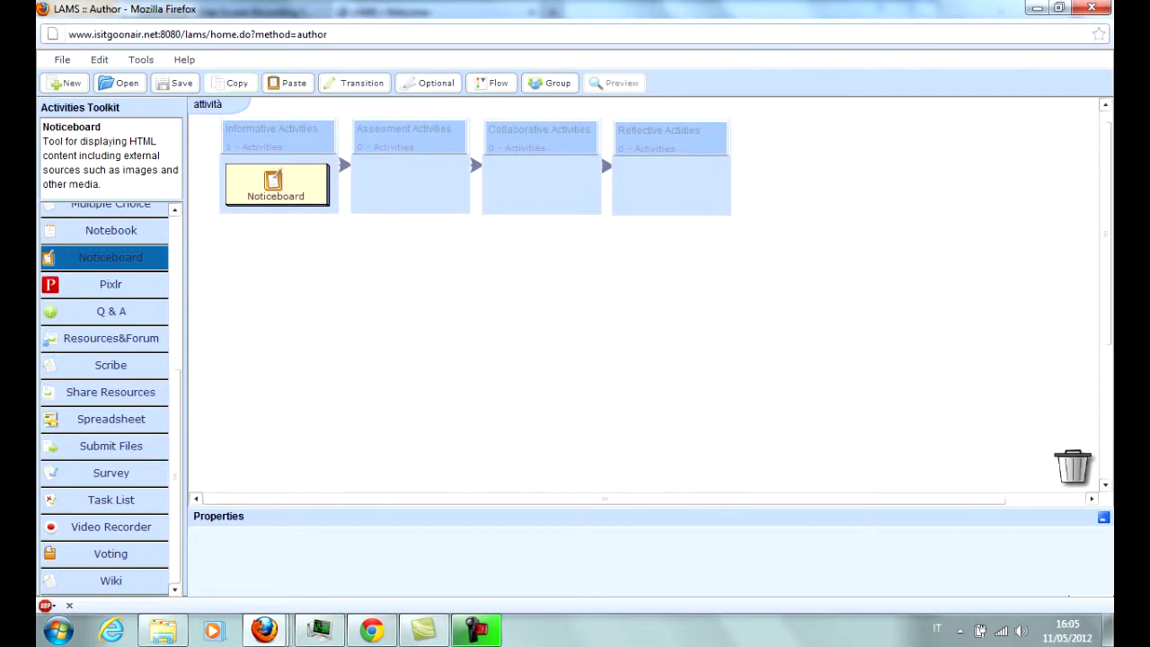
{"action": "left_click", "coordinate": [110, 391]}
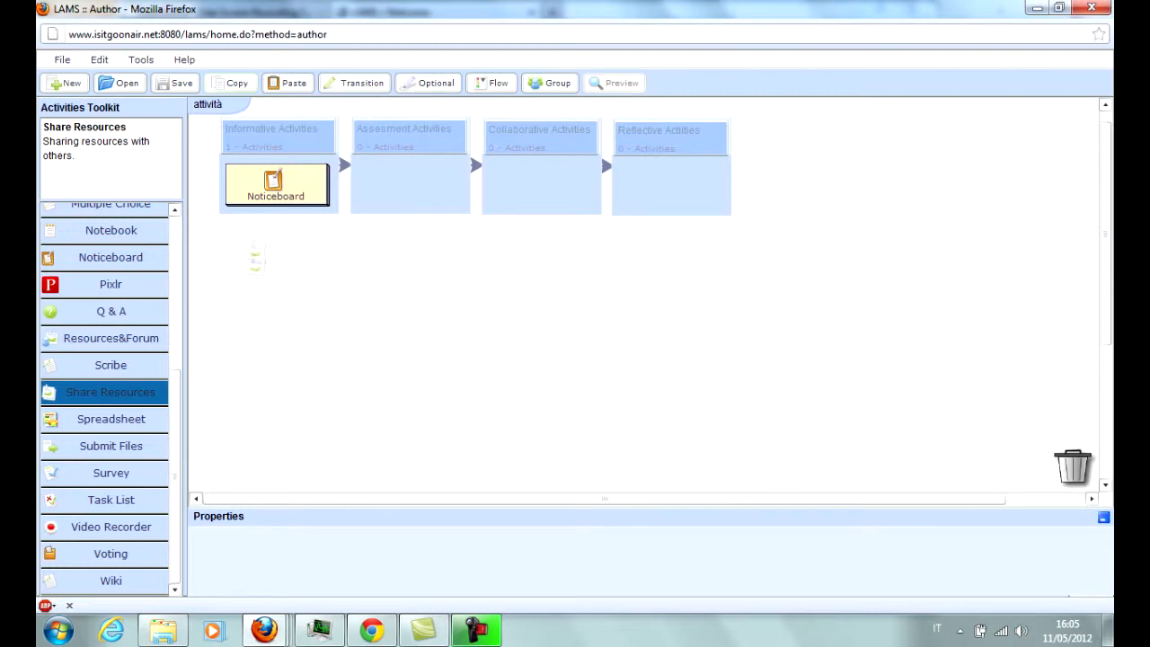
{"action": "left_click_drag", "start_coordinate": [111, 392], "coordinate": [276, 235]}
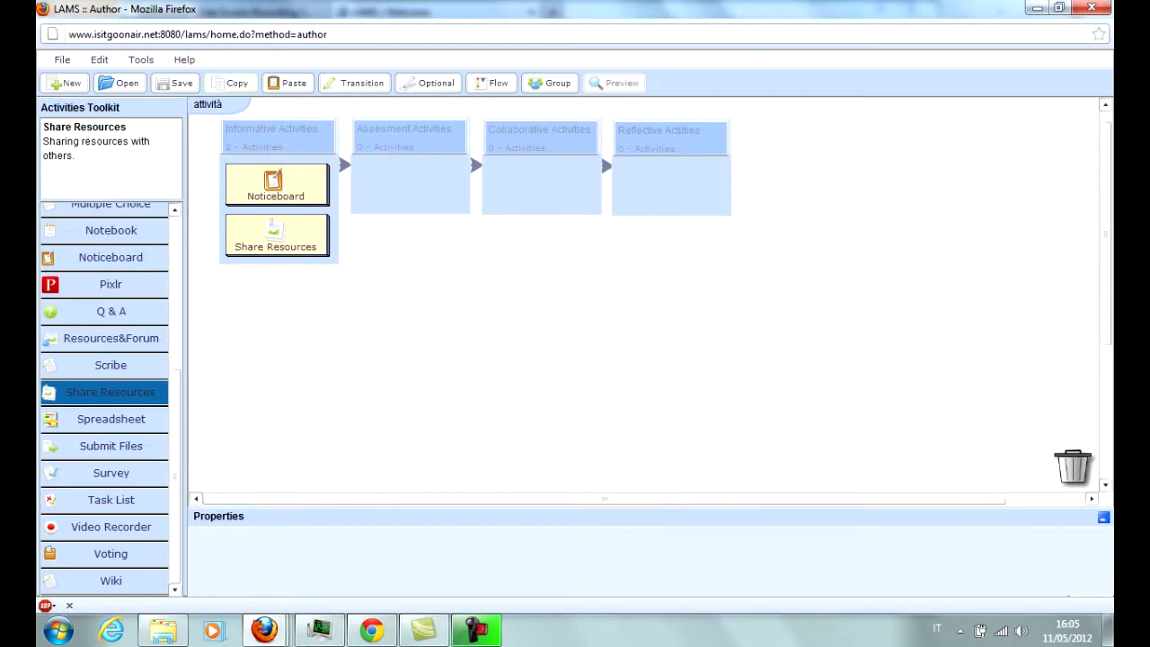
{"action": "left_click", "coordinate": [111, 419]}
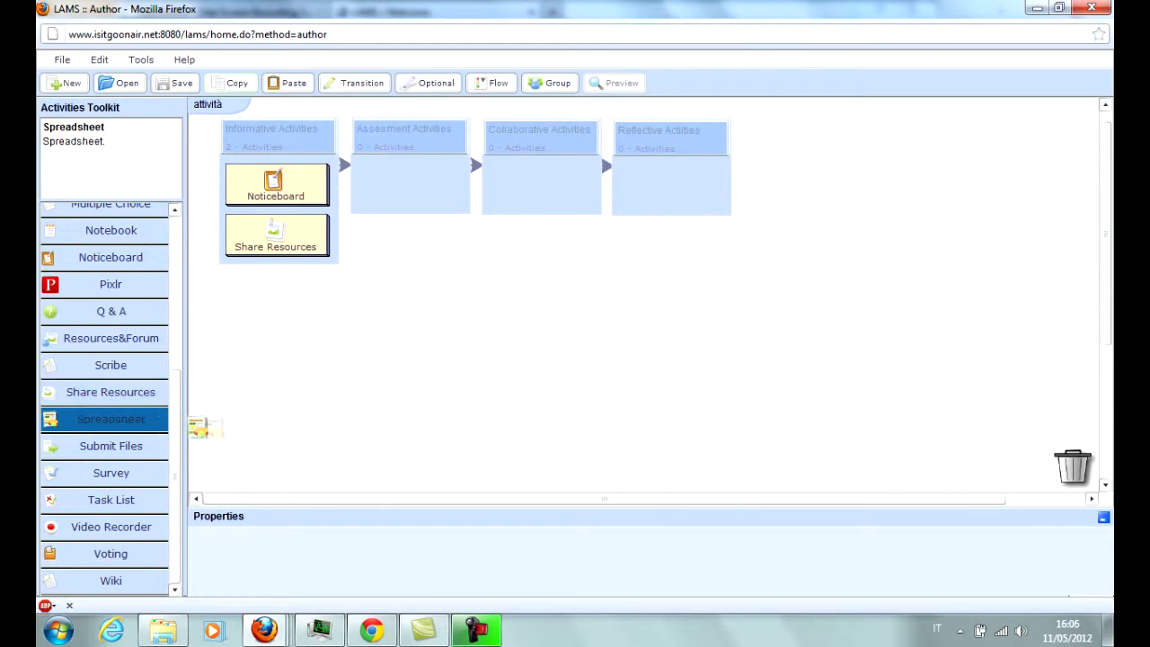
{"action": "left_click_drag", "start_coordinate": [204, 427], "coordinate": [266, 359]}
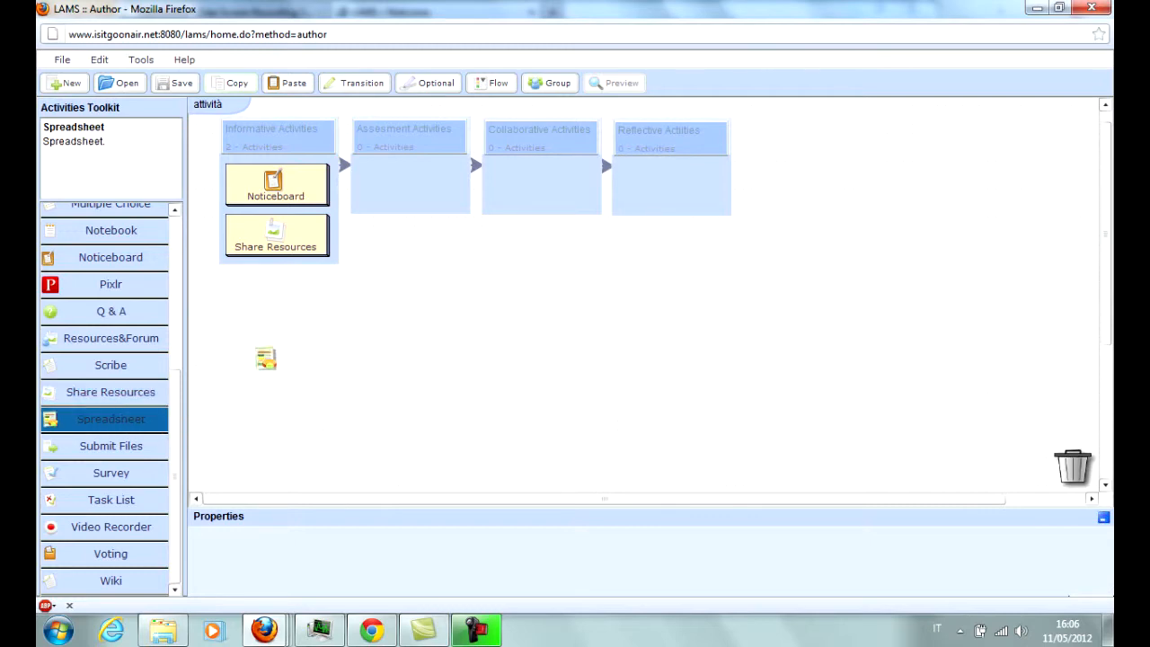
{"action": "left_click_drag", "start_coordinate": [266, 359], "coordinate": [276, 286]}
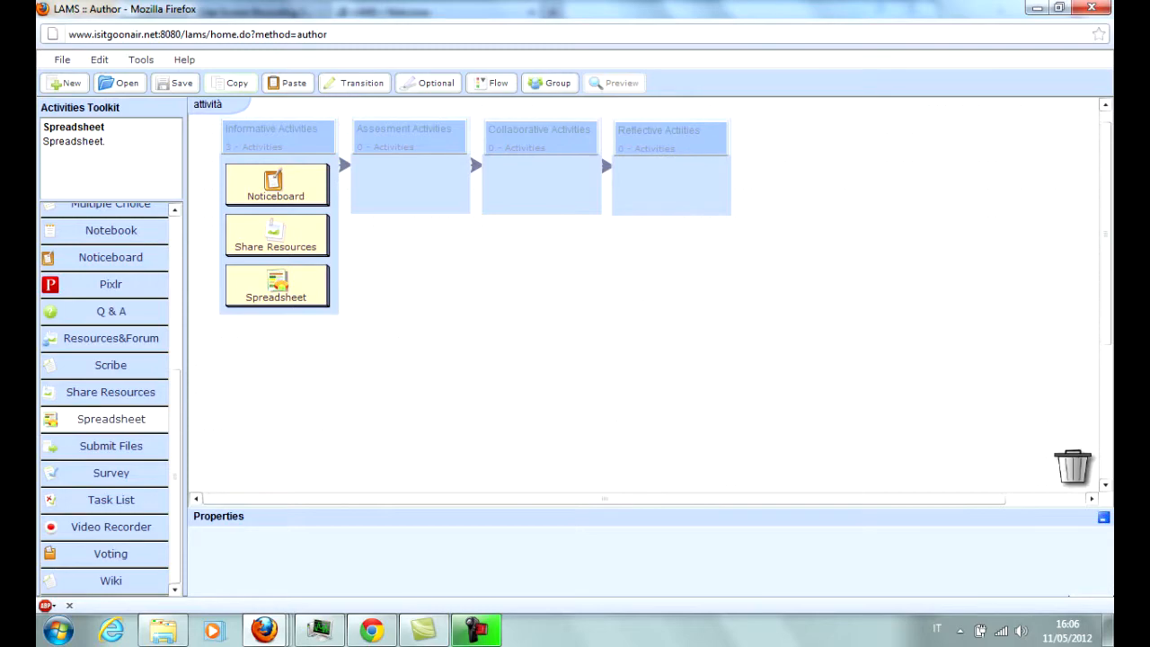
- Add Gmap, Mindmap and Image Gallery below Spreadsheet in Informative Activities
{"action": "scroll", "scroll_direction": "up", "scroll_amount": 3}
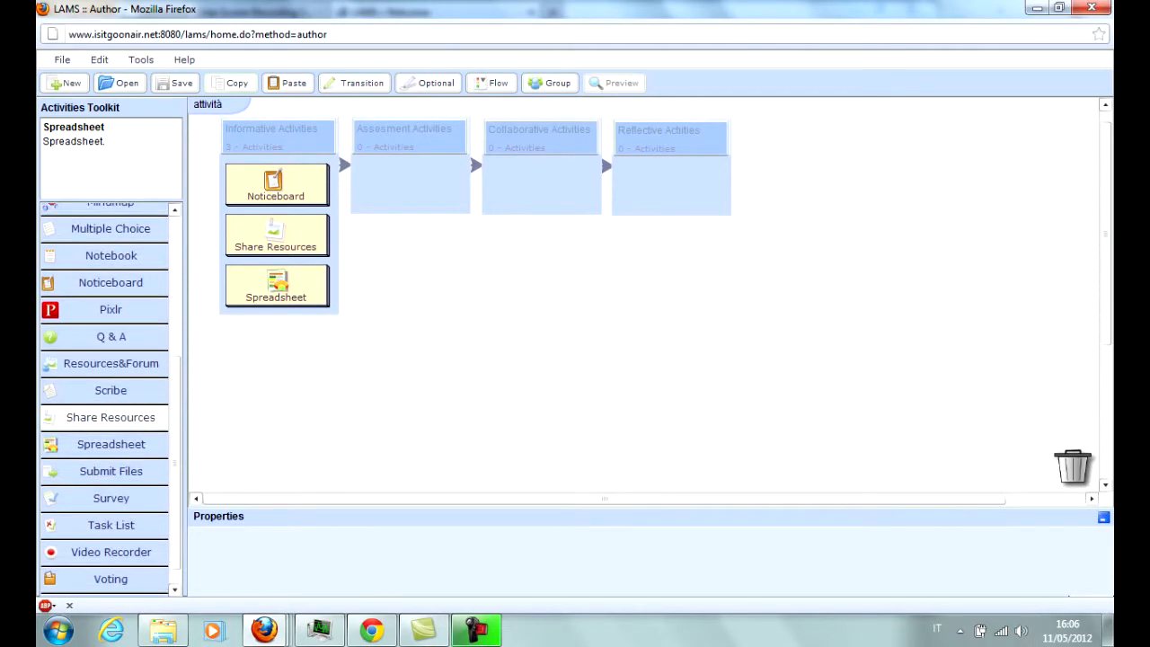
{"action": "scroll", "scroll_direction": "up", "scroll_amount": 3}
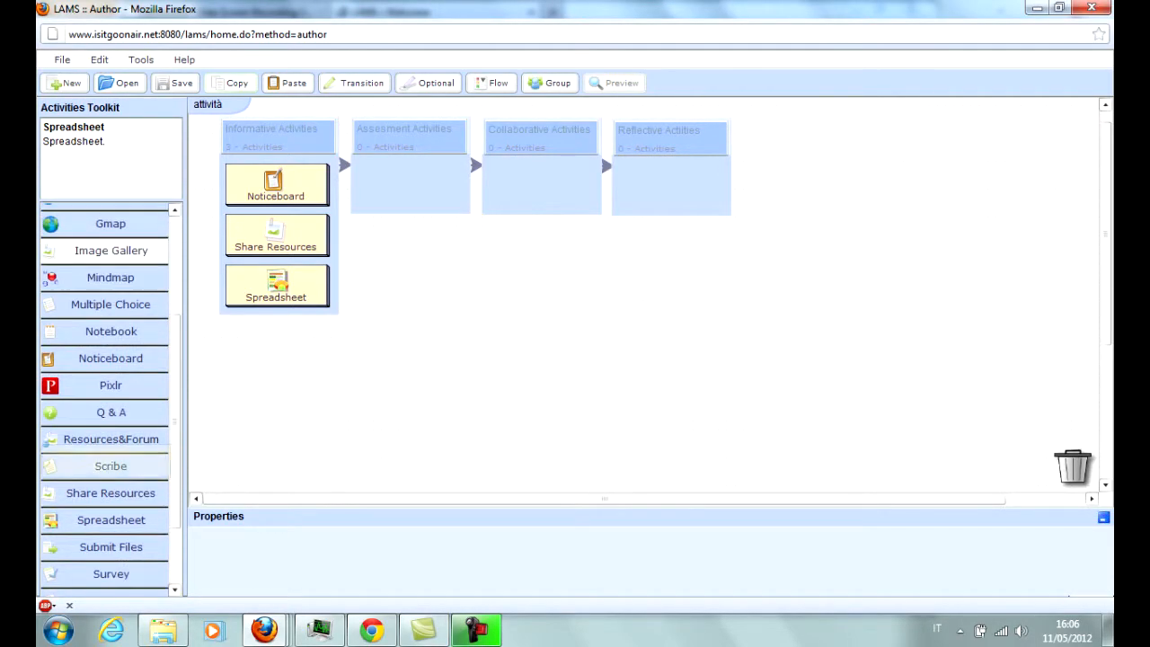
{"action": "left_click", "coordinate": [110, 223]}
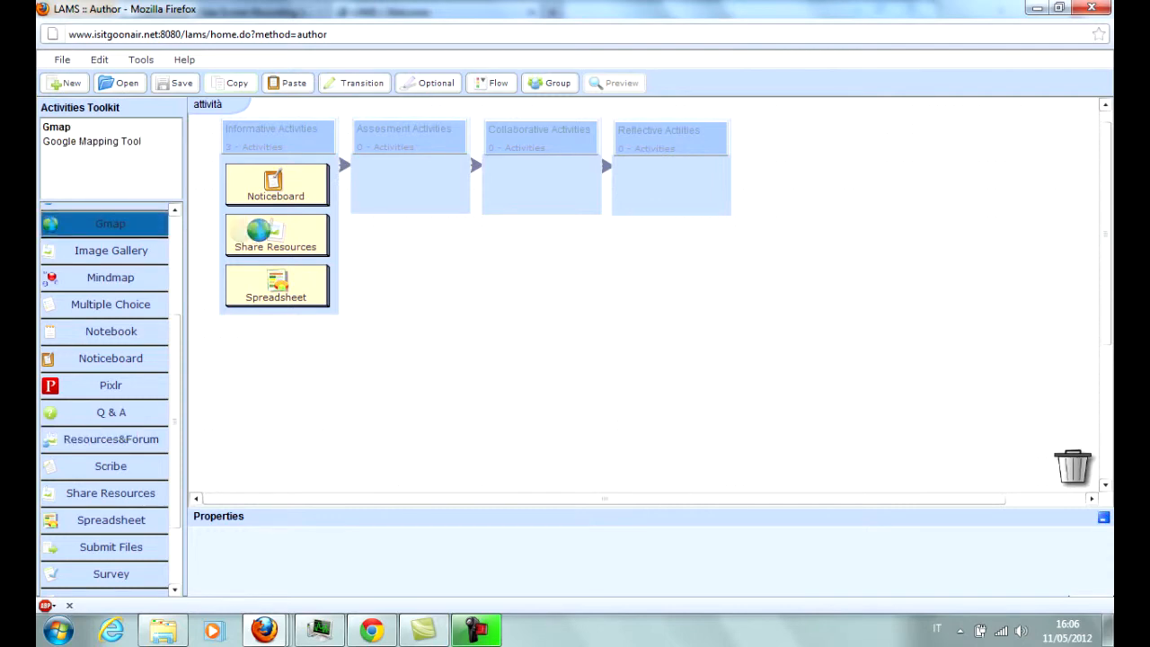
{"action": "left_click_drag", "start_coordinate": [110, 223], "coordinate": [276, 335]}
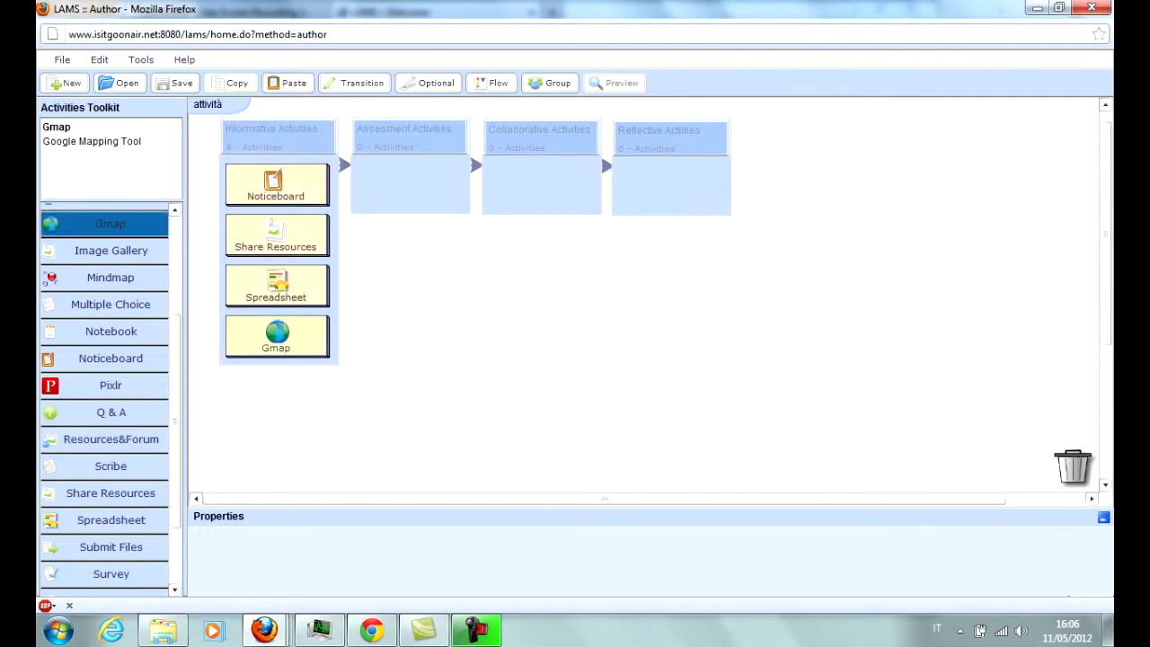
{"action": "mouse_move", "coordinate": [111, 276]}
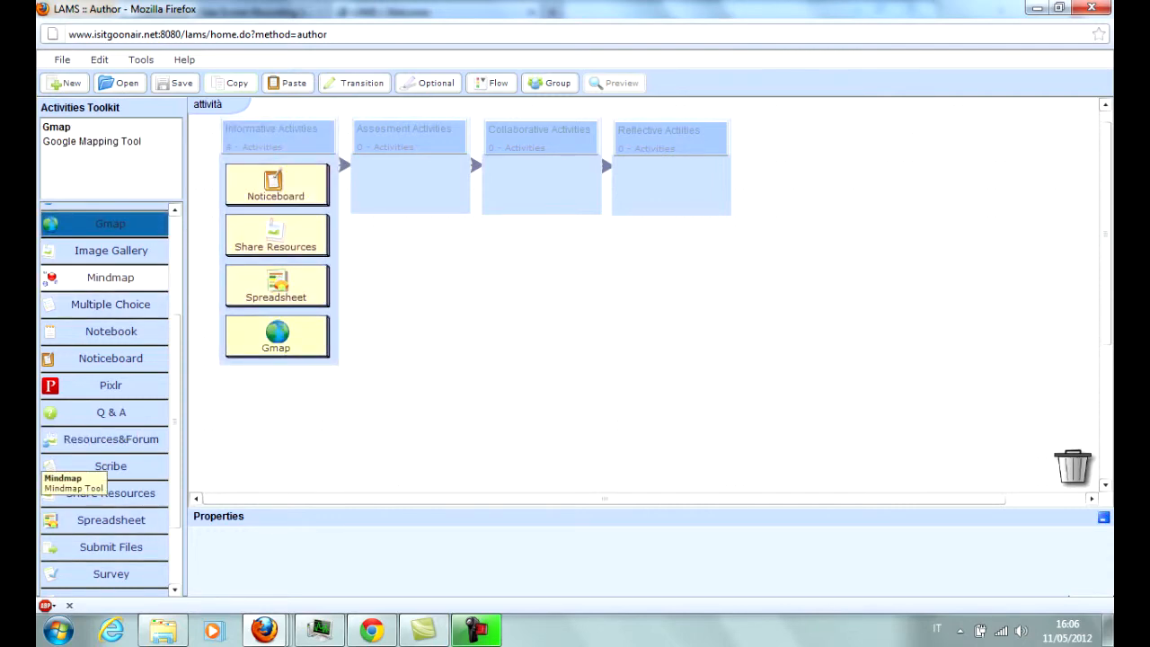
{"action": "left_click", "coordinate": [110, 277]}
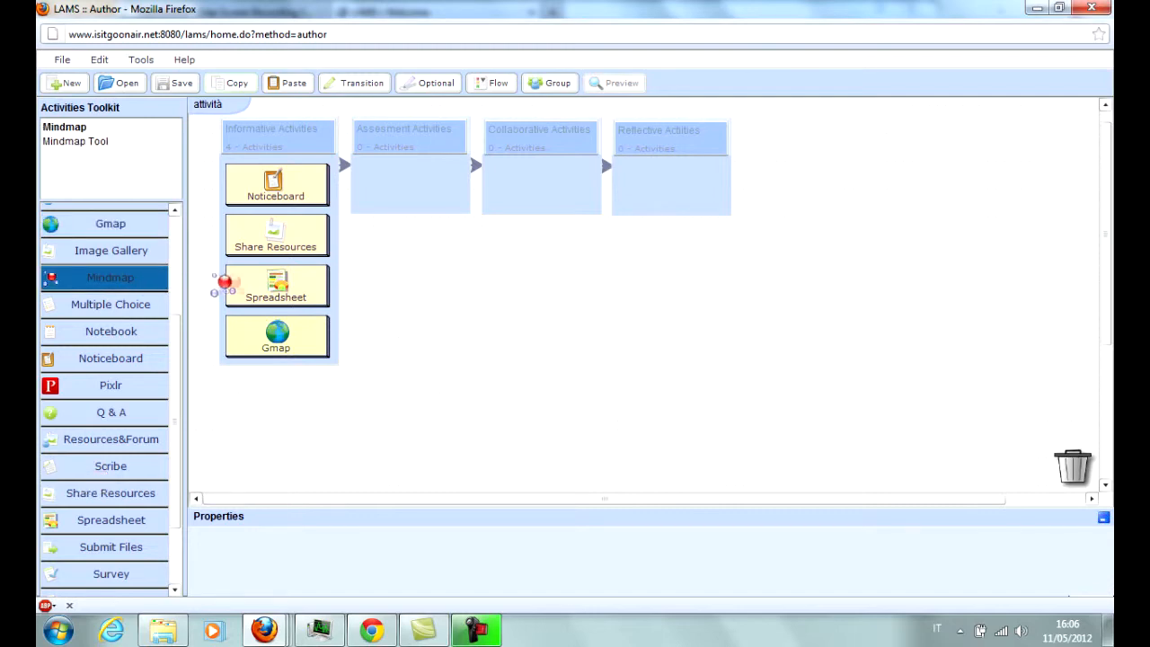
{"action": "left_click_drag", "start_coordinate": [109, 277], "coordinate": [276, 386]}
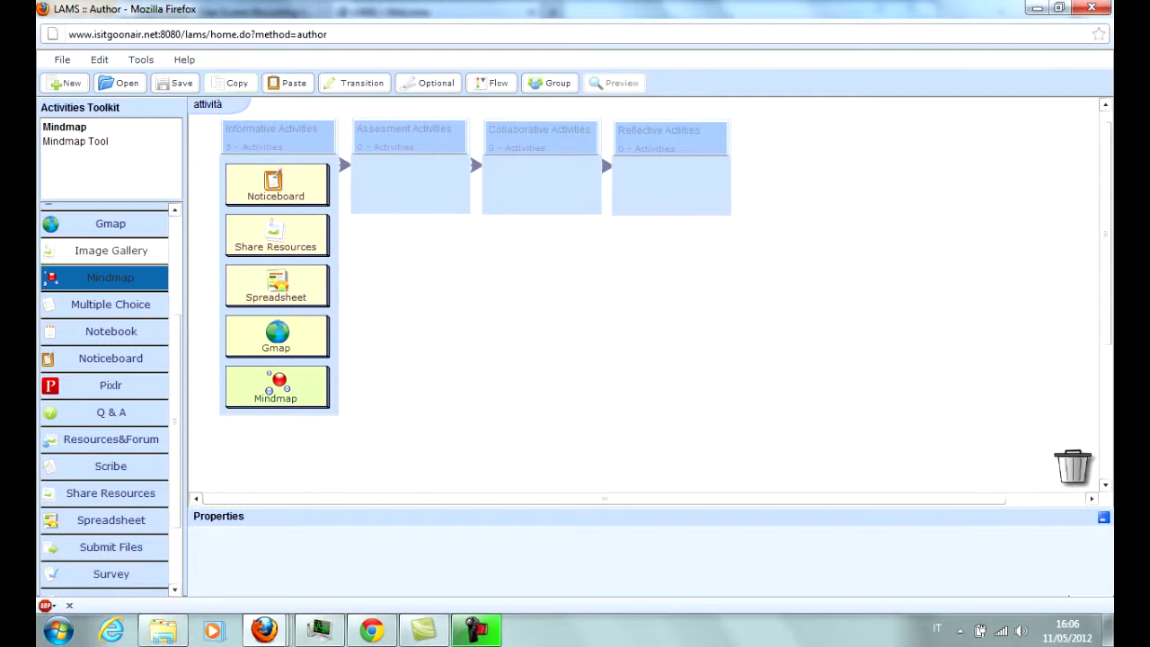
{"action": "left_click", "coordinate": [110, 250]}
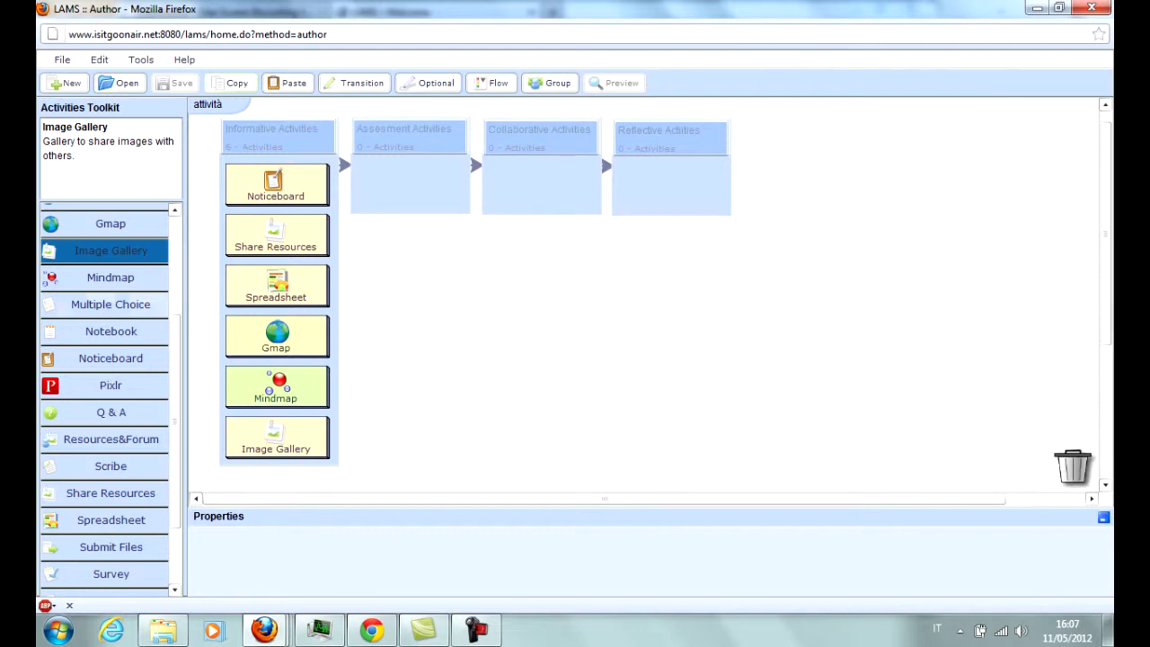
- Place Multiple Choice and Assessment in the Assessment Activities column
{"action": "left_click", "coordinate": [111, 304]}
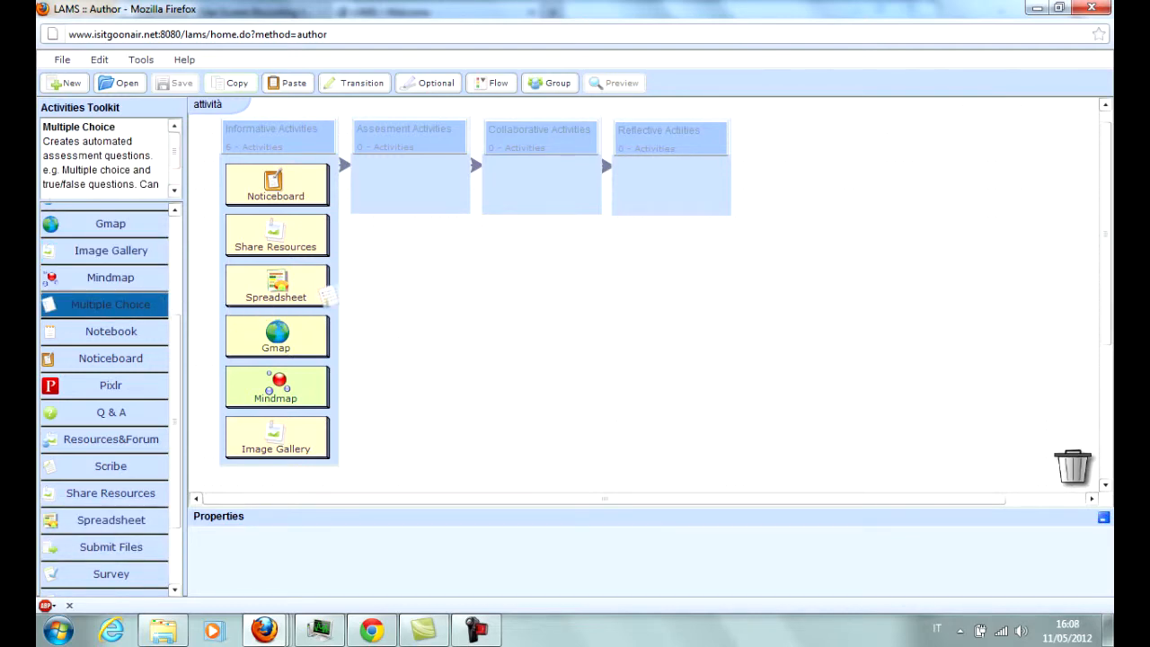
{"action": "left_click_drag", "start_coordinate": [111, 303], "coordinate": [407, 184]}
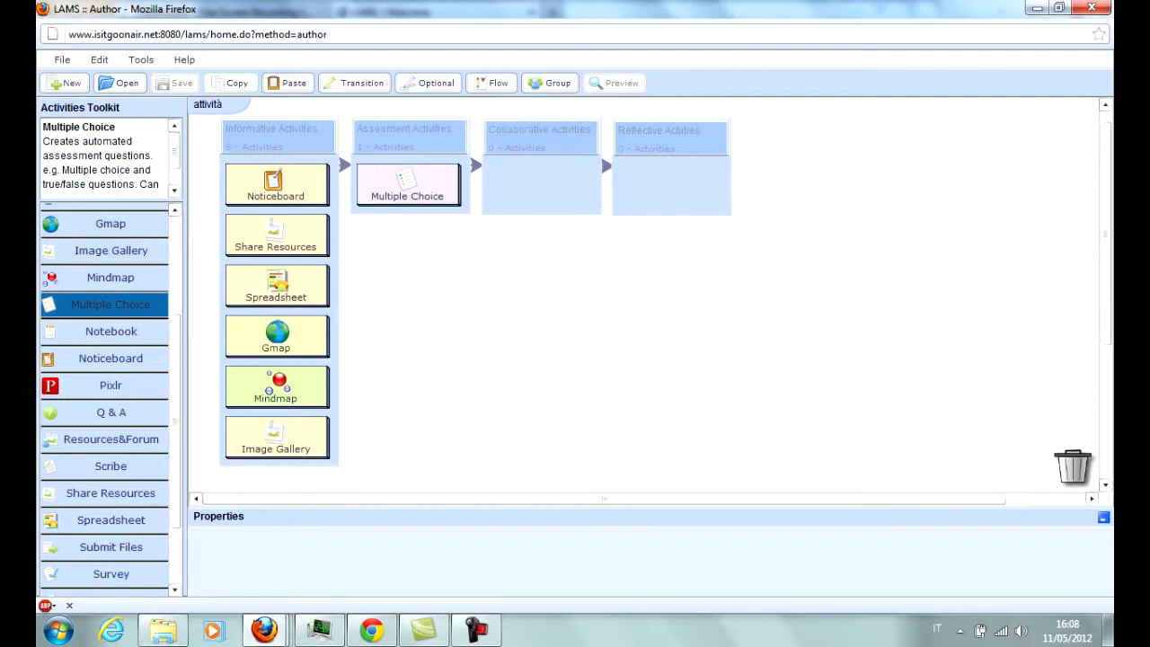
{"action": "scroll", "scroll_direction": "up", "scroll_amount": 3}
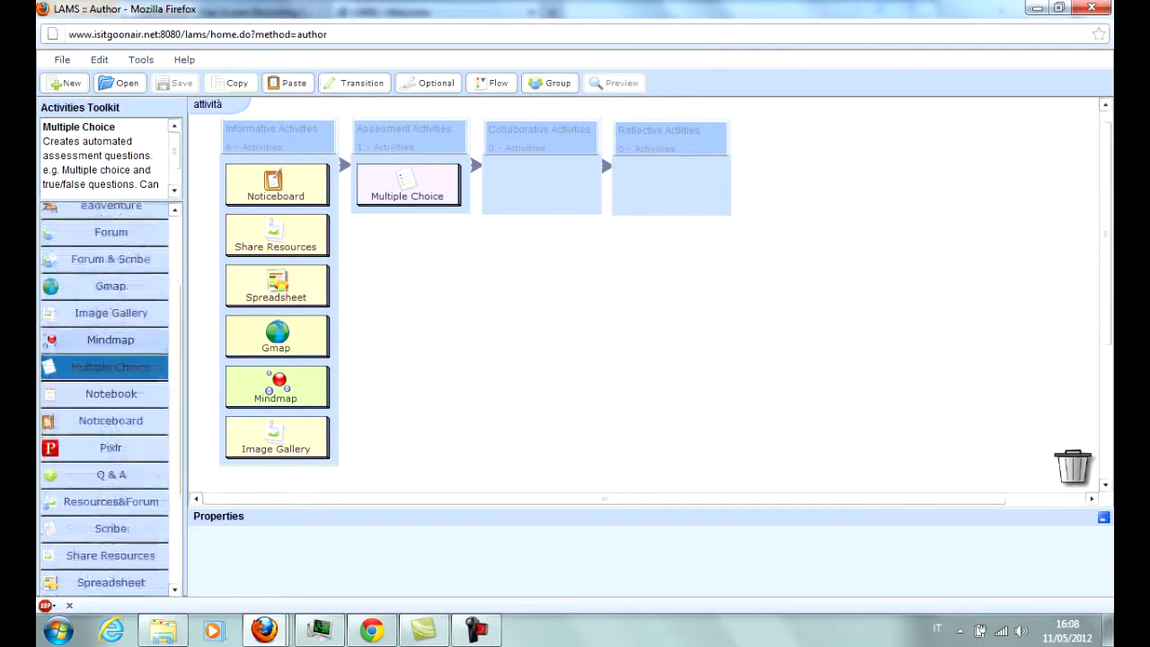
{"action": "scroll", "scroll_direction": "up", "scroll_amount": 3}
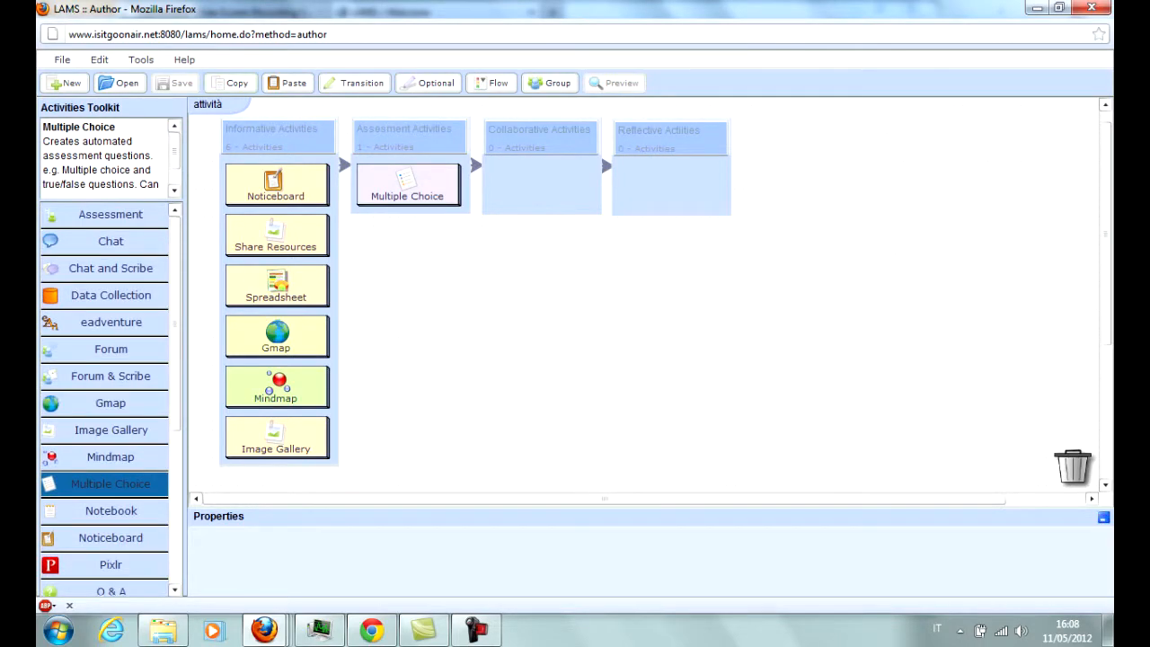
{"action": "left_click", "coordinate": [110, 214]}
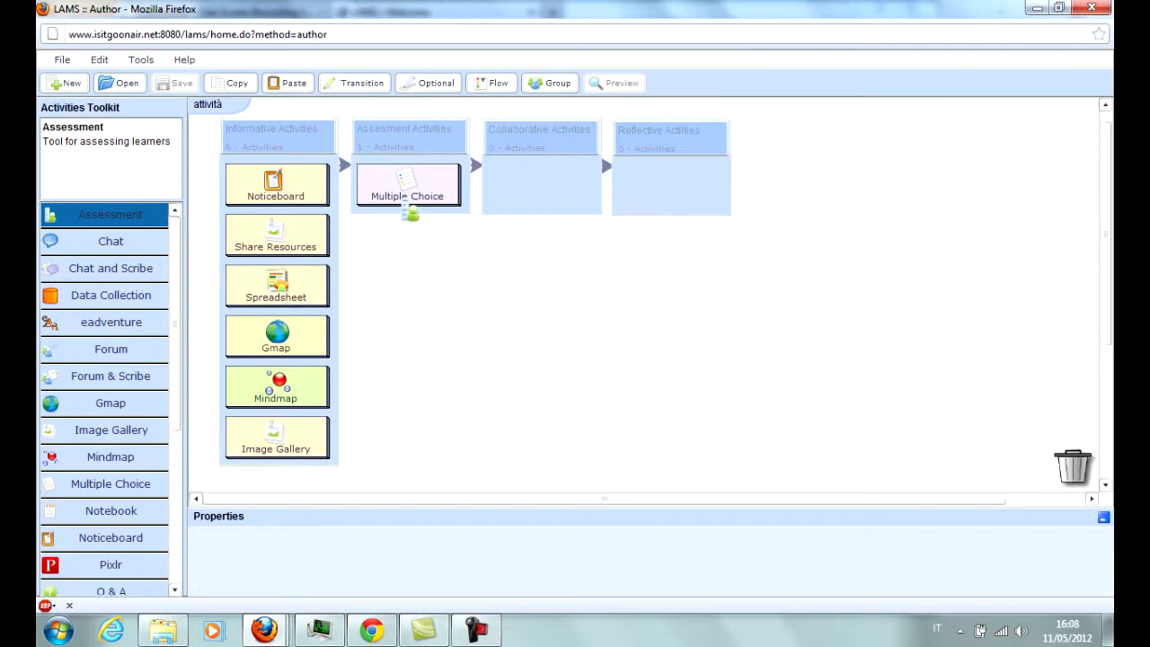
{"action": "left_click_drag", "start_coordinate": [110, 214], "coordinate": [407, 236]}
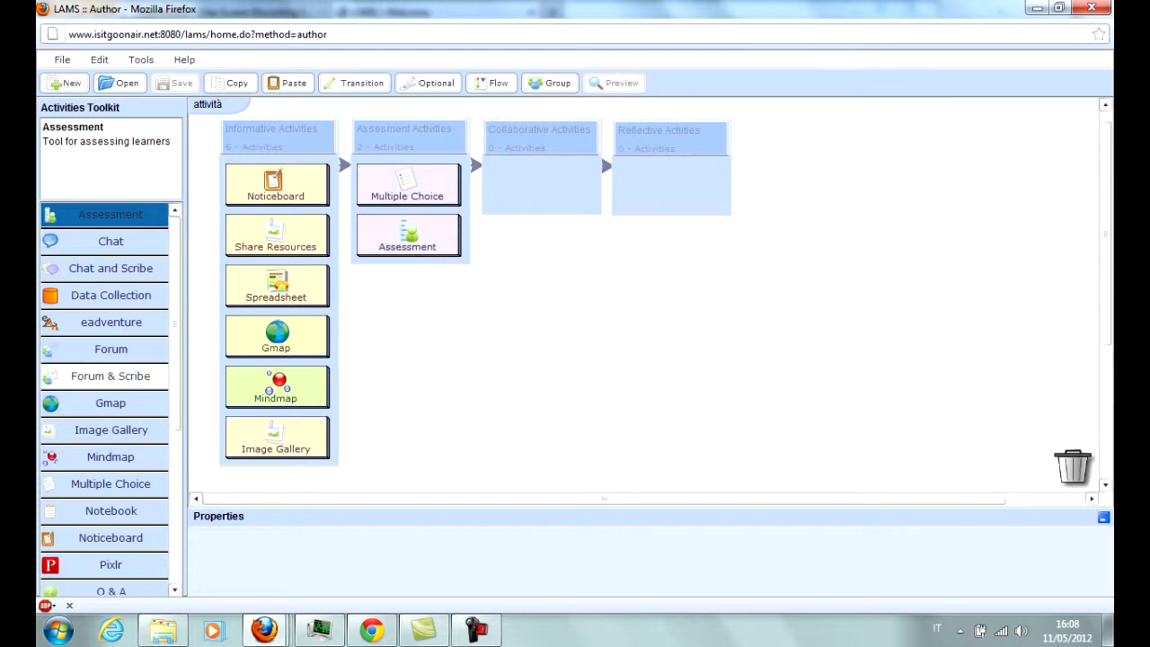
- Add Submit Files, Pixlr and Video Recorder below Assessment in that column
{"action": "scroll", "scroll_direction": "down", "scroll_amount": 3}
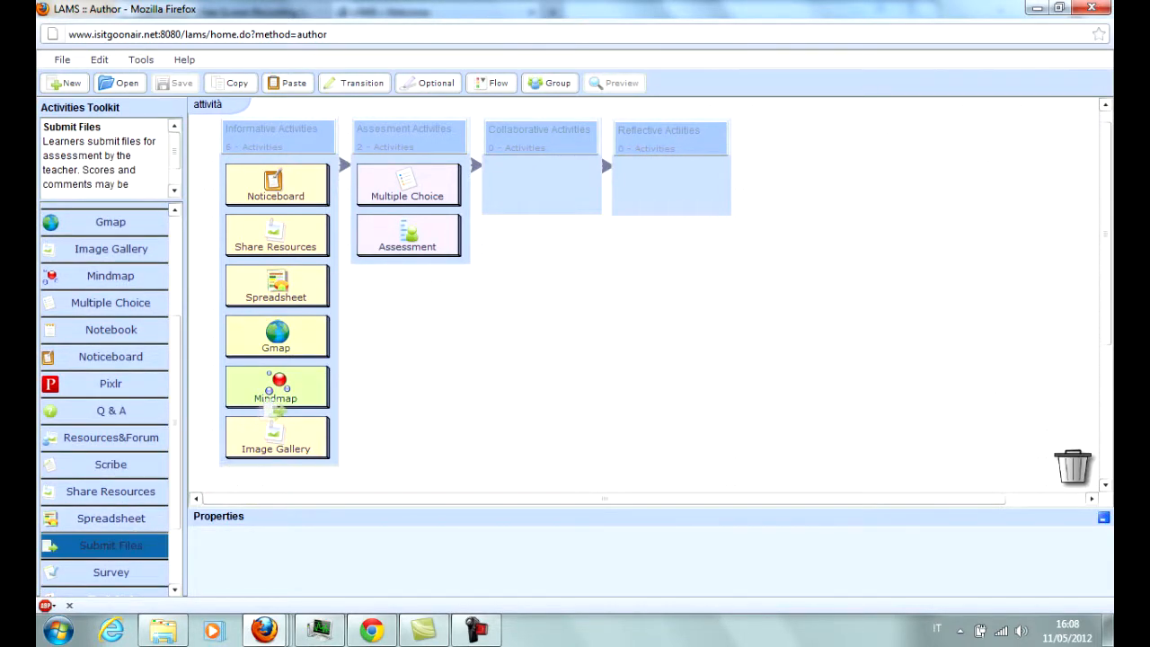
{"action": "left_click_drag", "start_coordinate": [110, 546], "coordinate": [406, 285]}
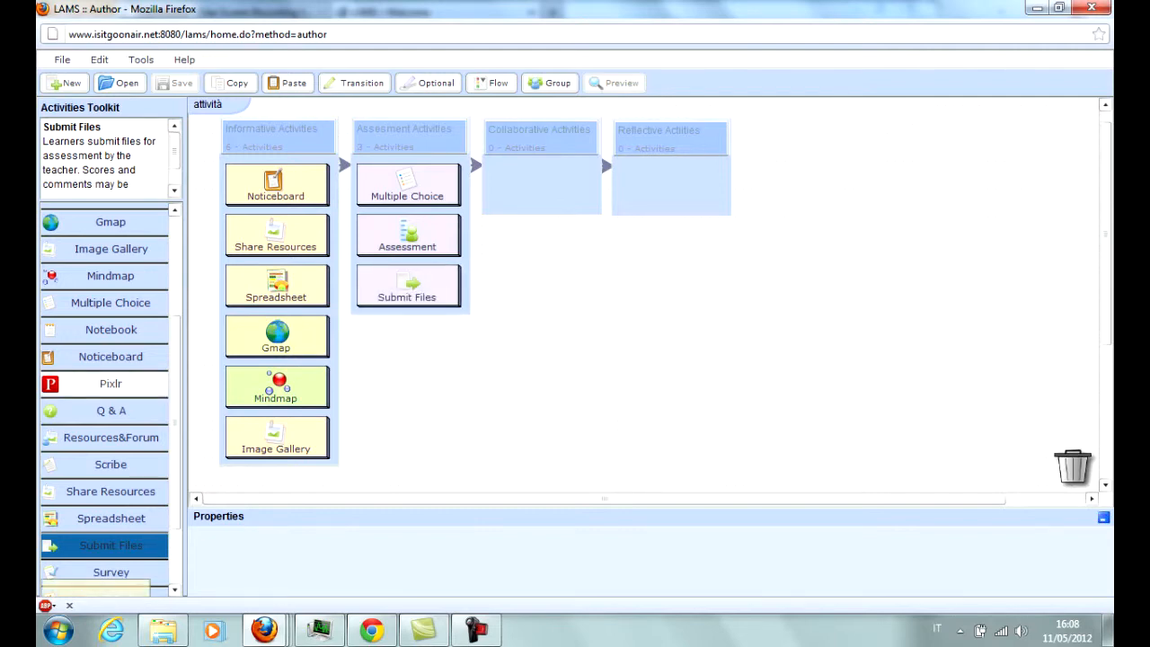
{"action": "left_click", "coordinate": [110, 384]}
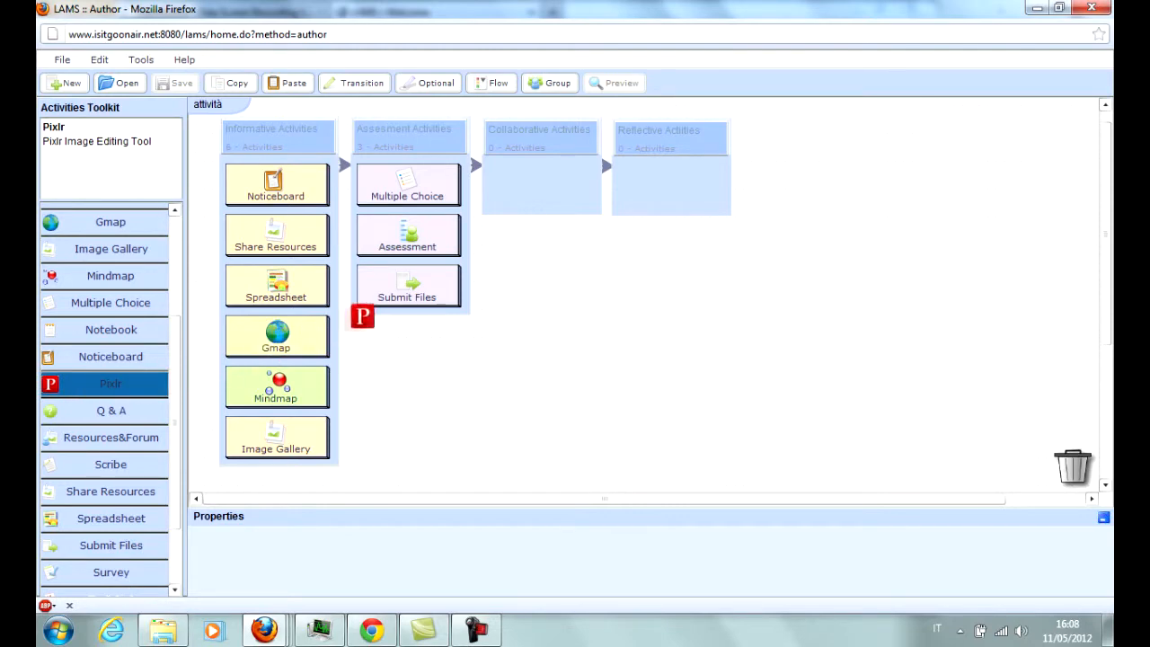
{"action": "left_click_drag", "start_coordinate": [362, 316], "coordinate": [406, 335]}
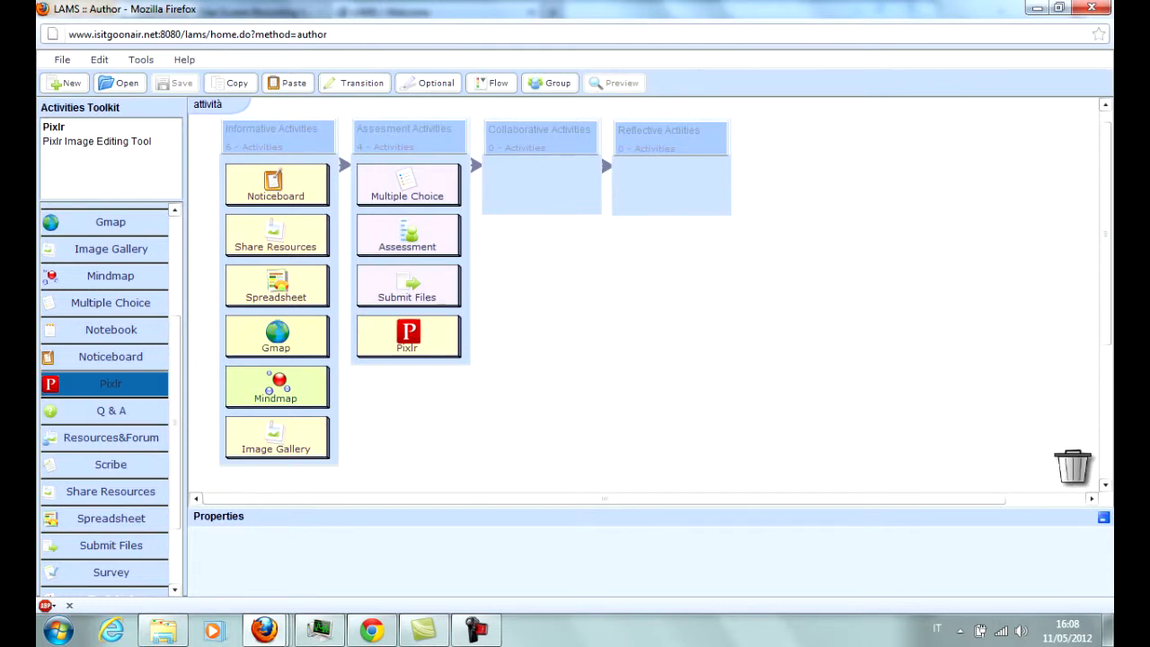
{"action": "scroll", "scroll_direction": "down", "scroll_amount": 3}
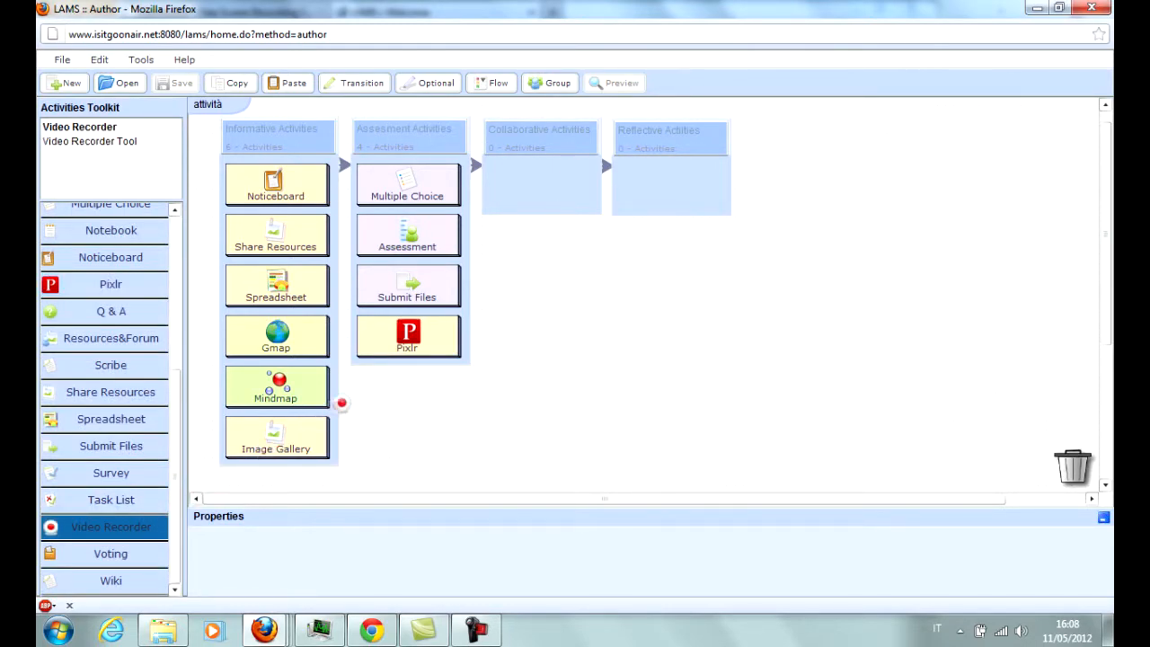
{"action": "left_click_drag", "start_coordinate": [110, 526], "coordinate": [407, 386]}
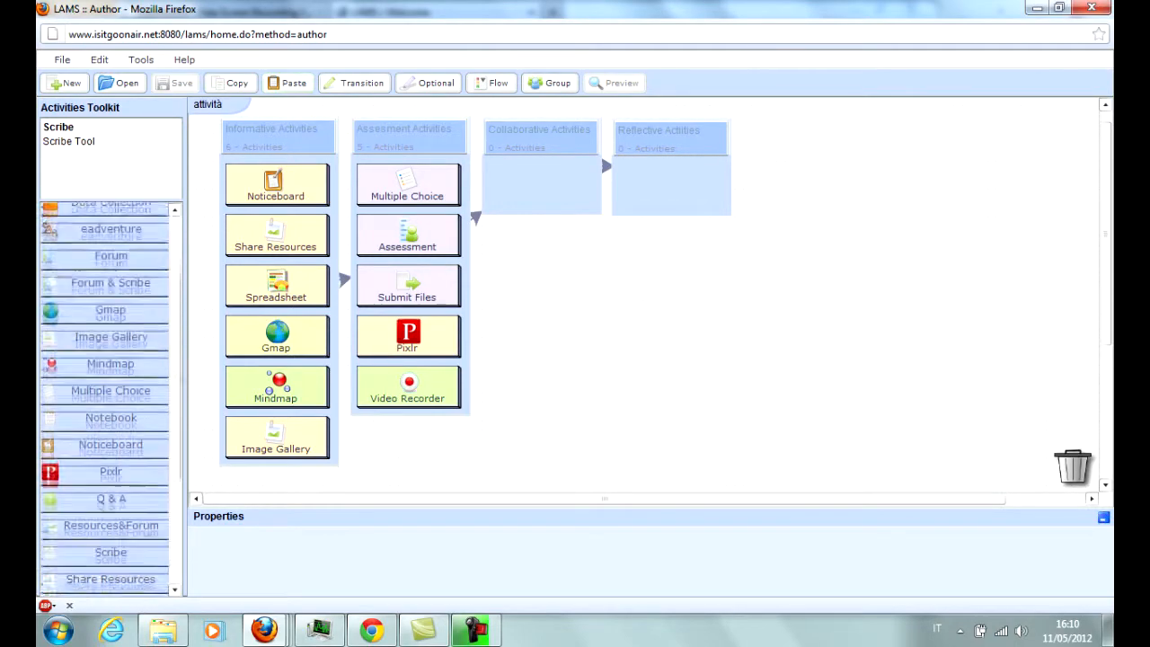
{"action": "scroll", "scroll_direction": "up", "scroll_amount": 3}
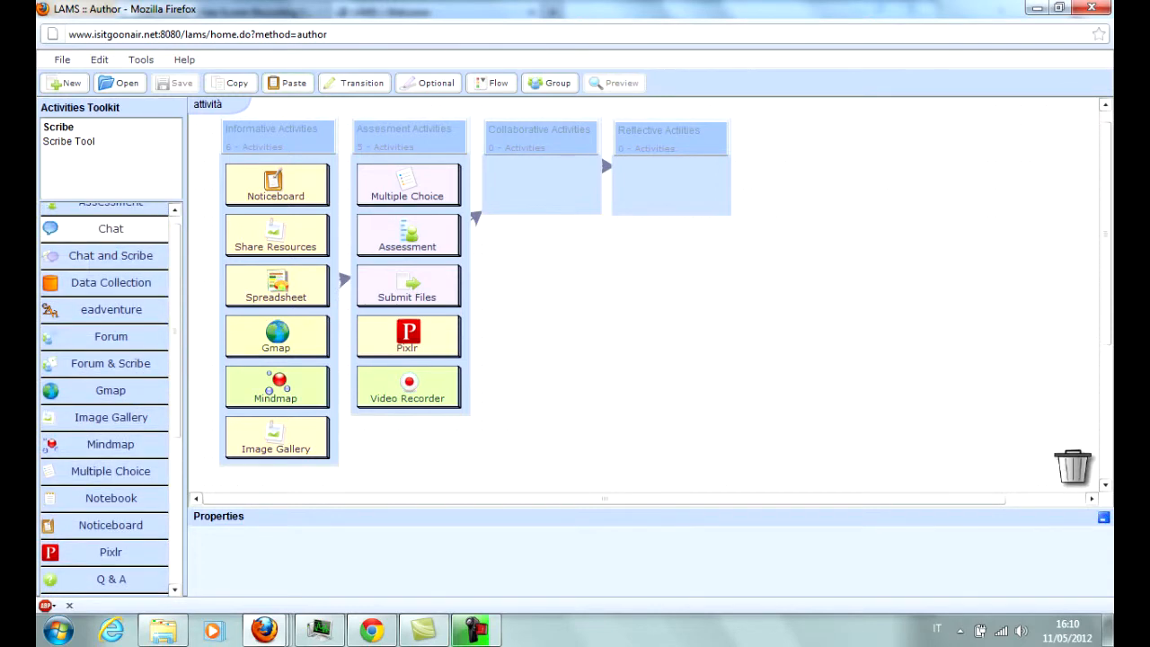
{"action": "left_click", "coordinate": [110, 228]}
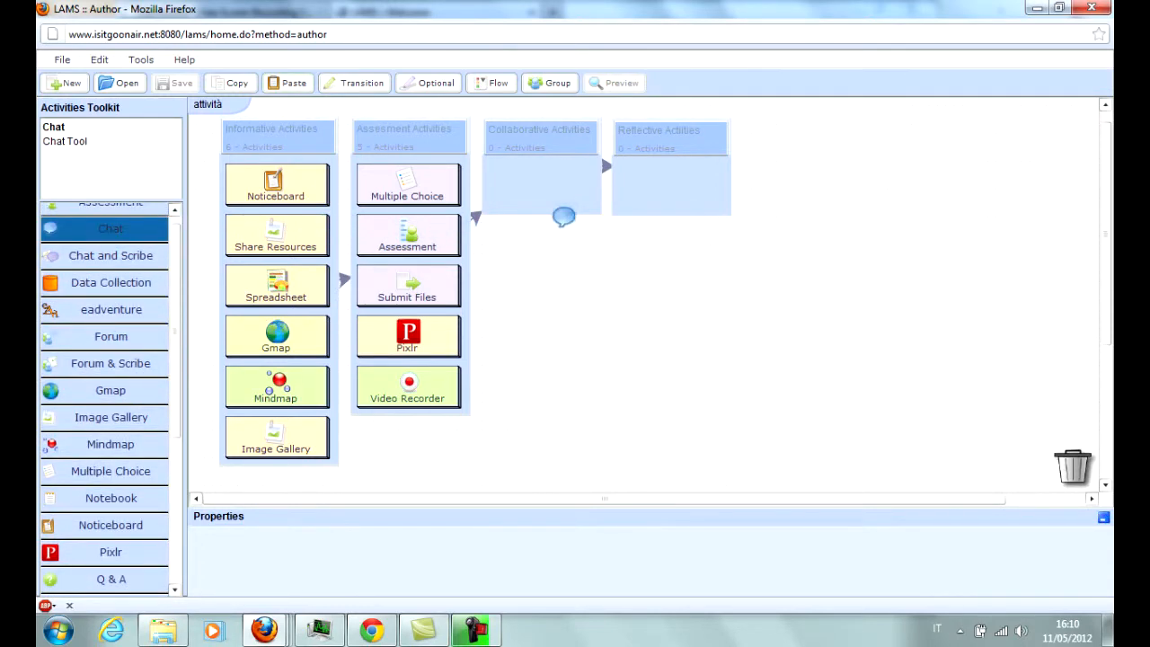
- Stack Chat, Forum, Scribe and Wiki in the Collaborative Activities column
{"action": "left_click_drag", "start_coordinate": [563, 216], "coordinate": [538, 184]}
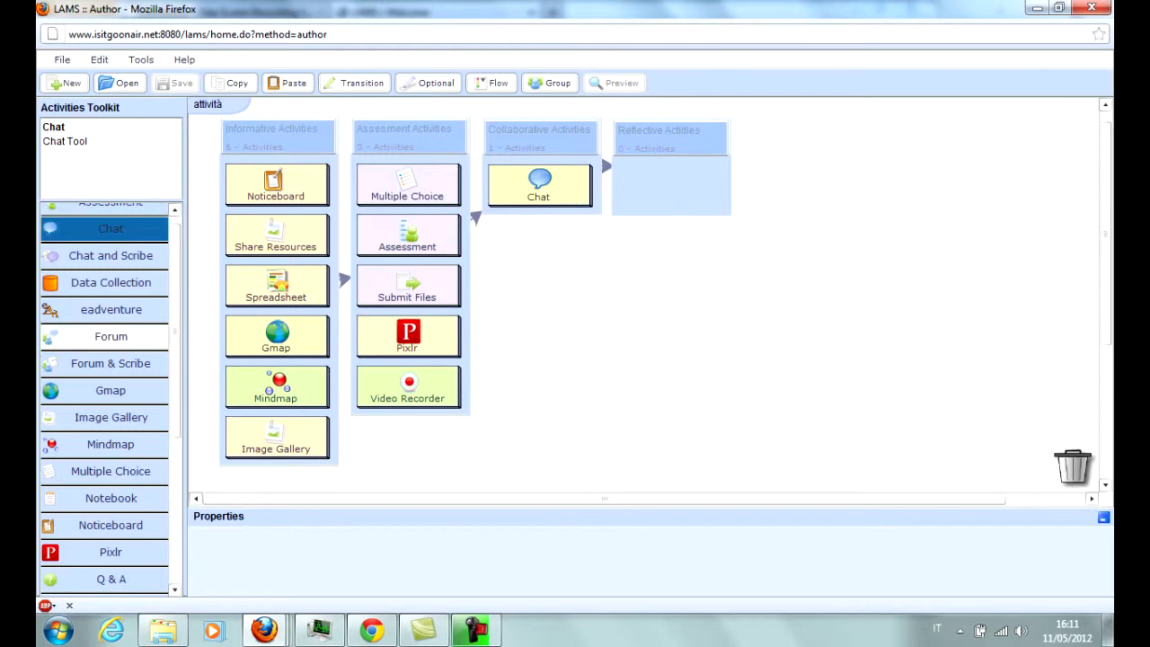
{"action": "left_click", "coordinate": [110, 336]}
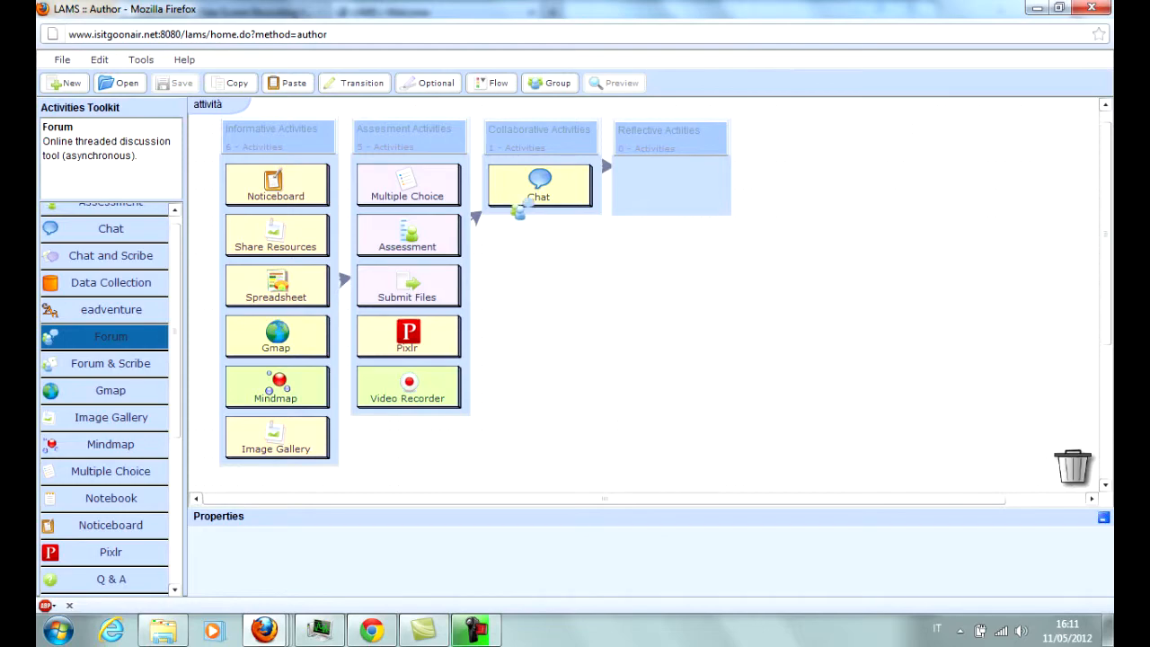
{"action": "left_click_drag", "start_coordinate": [110, 336], "coordinate": [538, 236]}
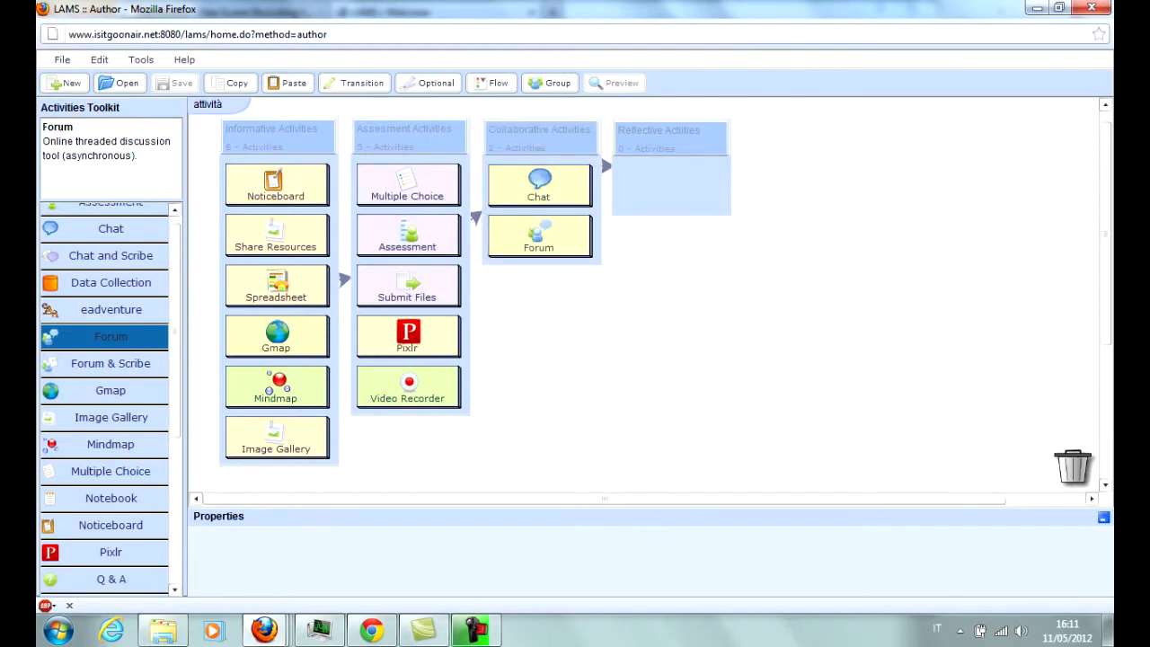
{"action": "scroll", "scroll_direction": "down", "scroll_amount": 3}
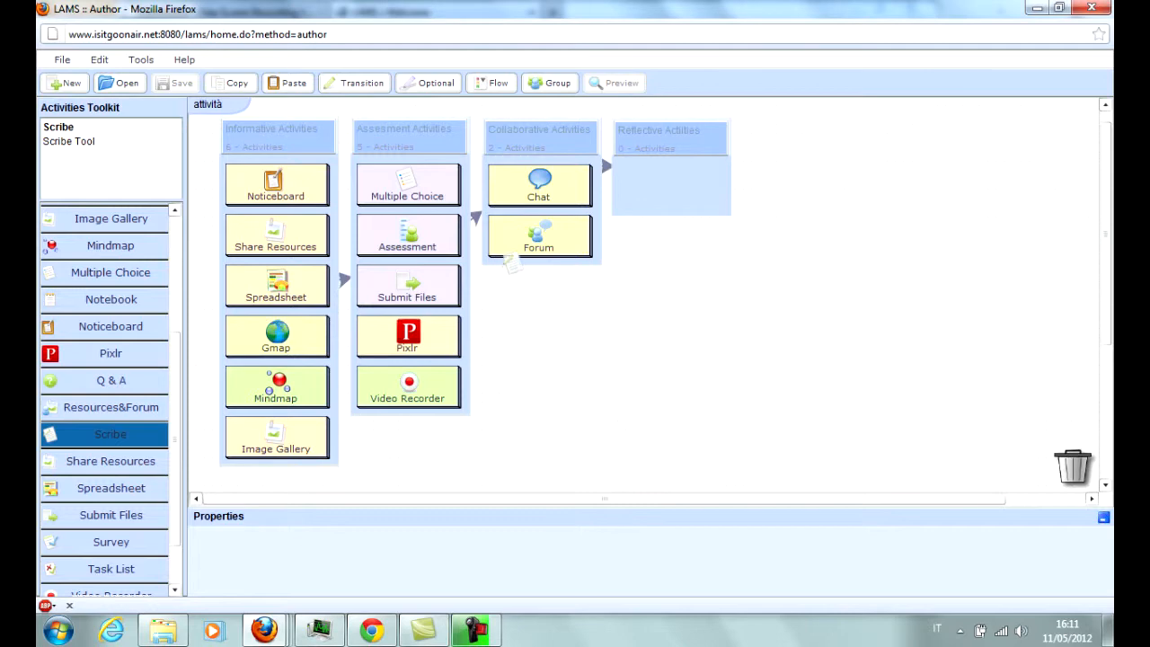
{"action": "left_click_drag", "start_coordinate": [109, 434], "coordinate": [538, 286]}
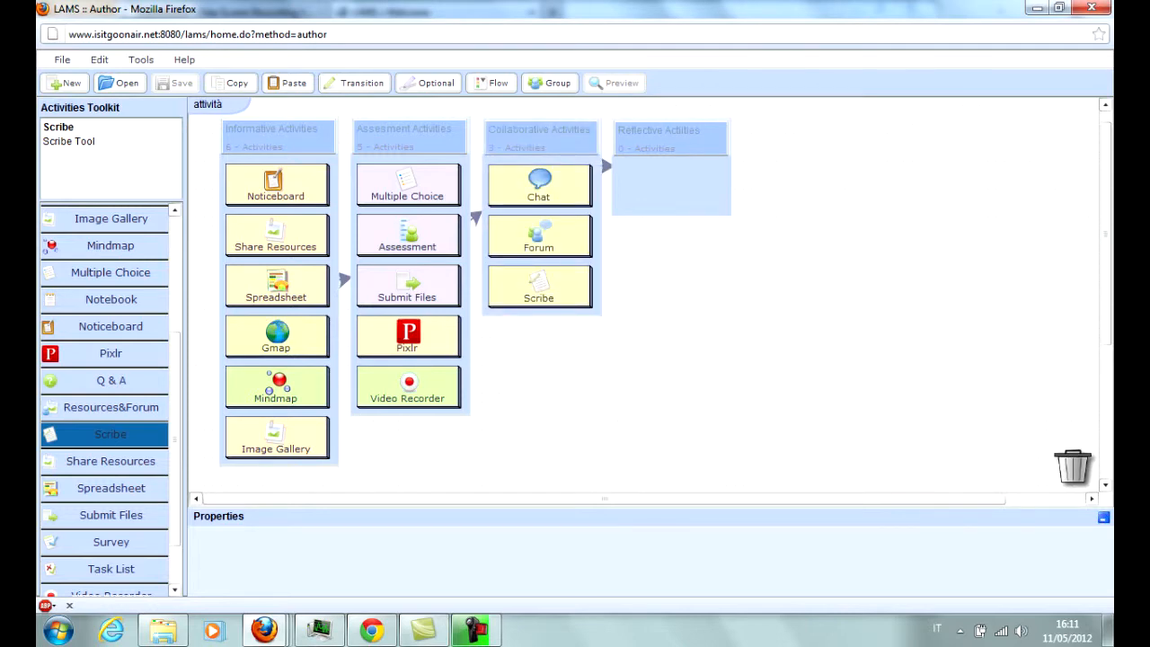
{"action": "scroll", "scroll_direction": "down", "scroll_amount": 3}
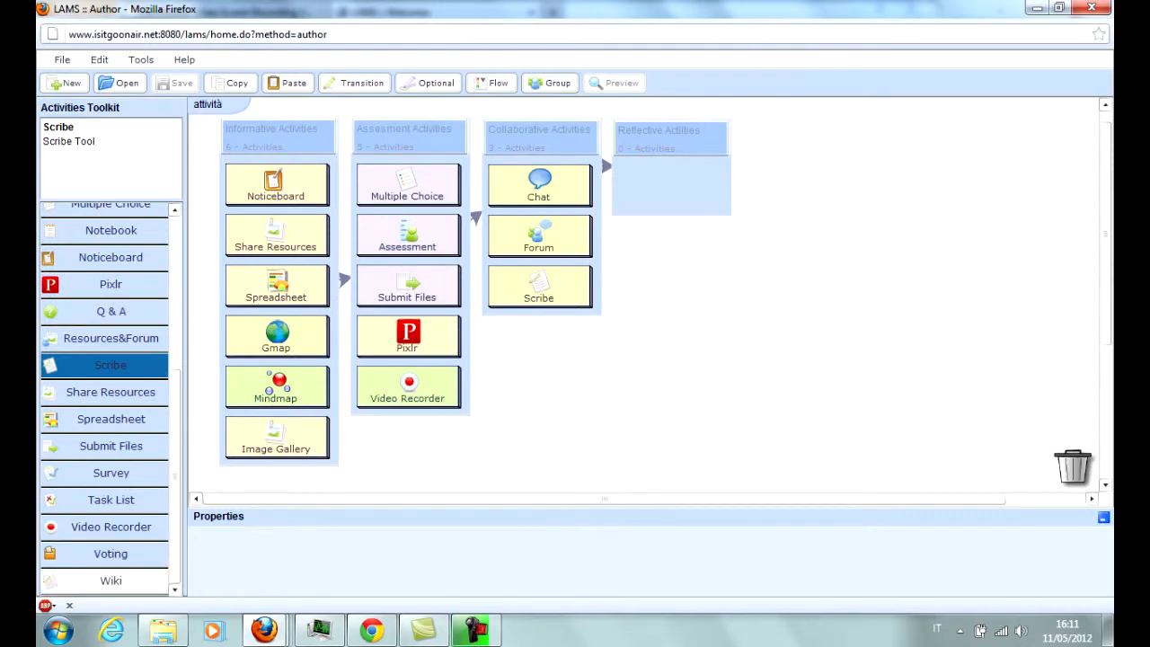
{"action": "left_click", "coordinate": [110, 580]}
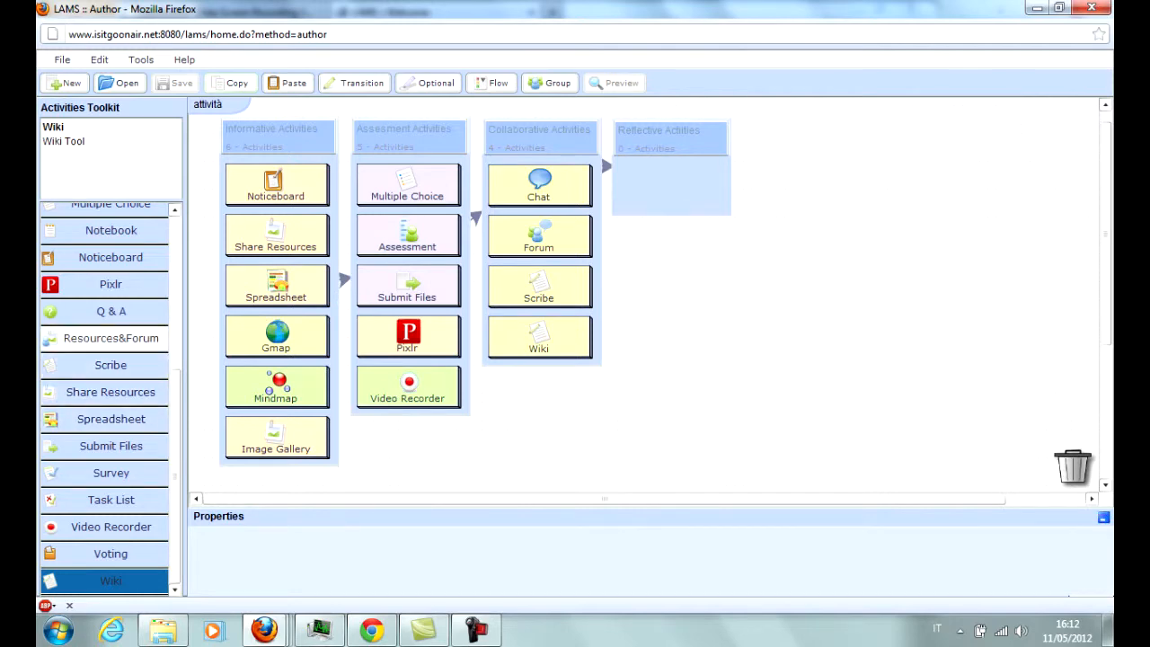
- Stack Q & A, Voting and Survey in the Reflective Activities column
{"action": "left_click", "coordinate": [110, 311]}
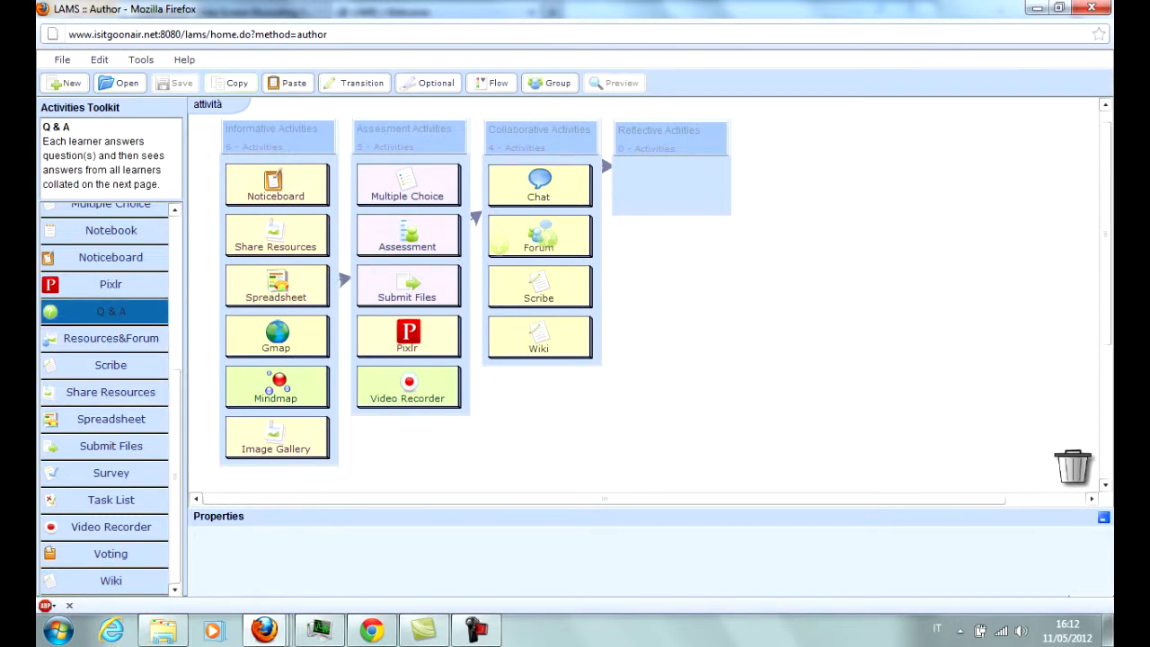
{"action": "left_click_drag", "start_coordinate": [111, 311], "coordinate": [669, 186]}
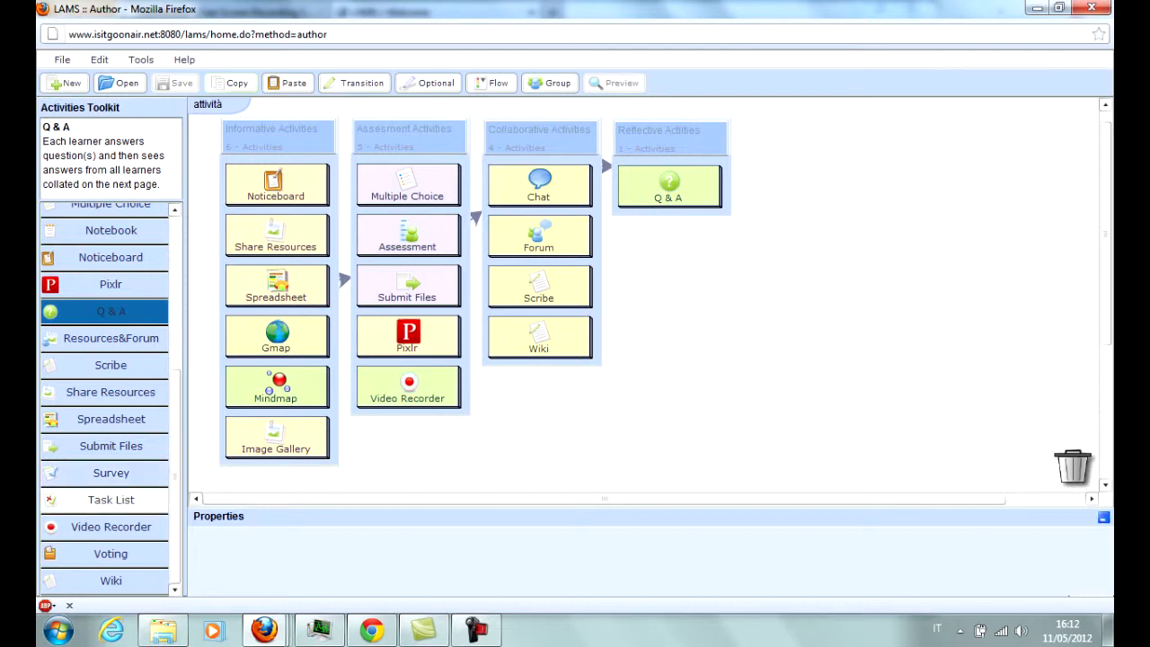
{"action": "left_click", "coordinate": [110, 552]}
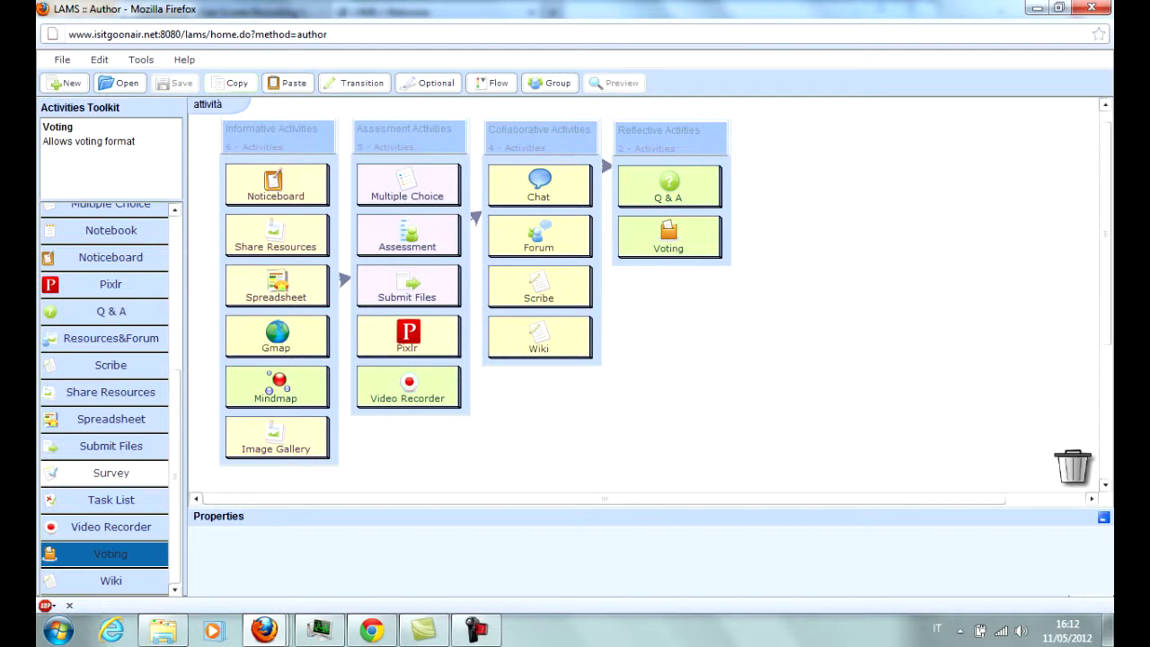
{"action": "left_click", "coordinate": [111, 472]}
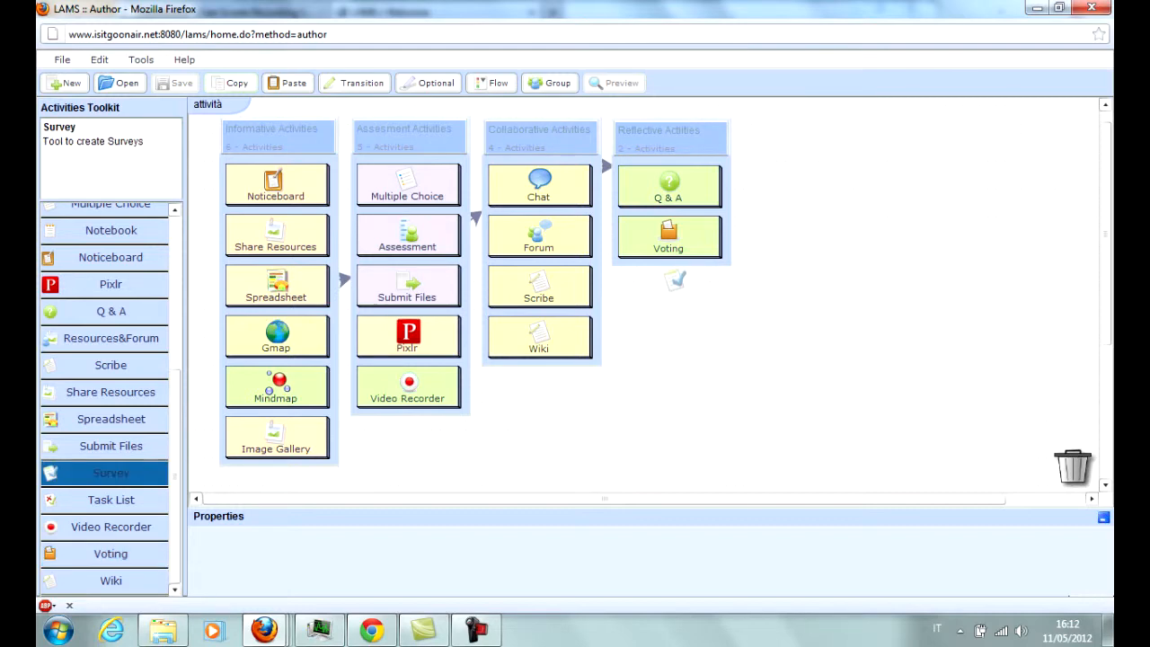
{"action": "mouse_move", "coordinate": [671, 269]}
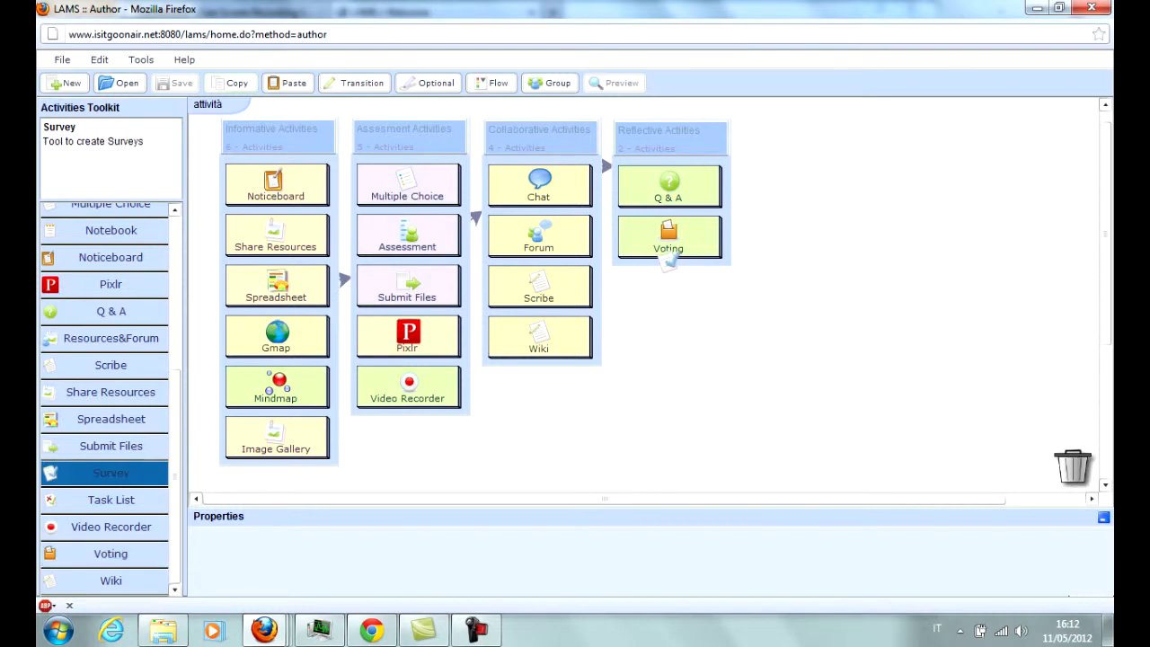
{"action": "left_click_drag", "start_coordinate": [111, 473], "coordinate": [667, 287]}
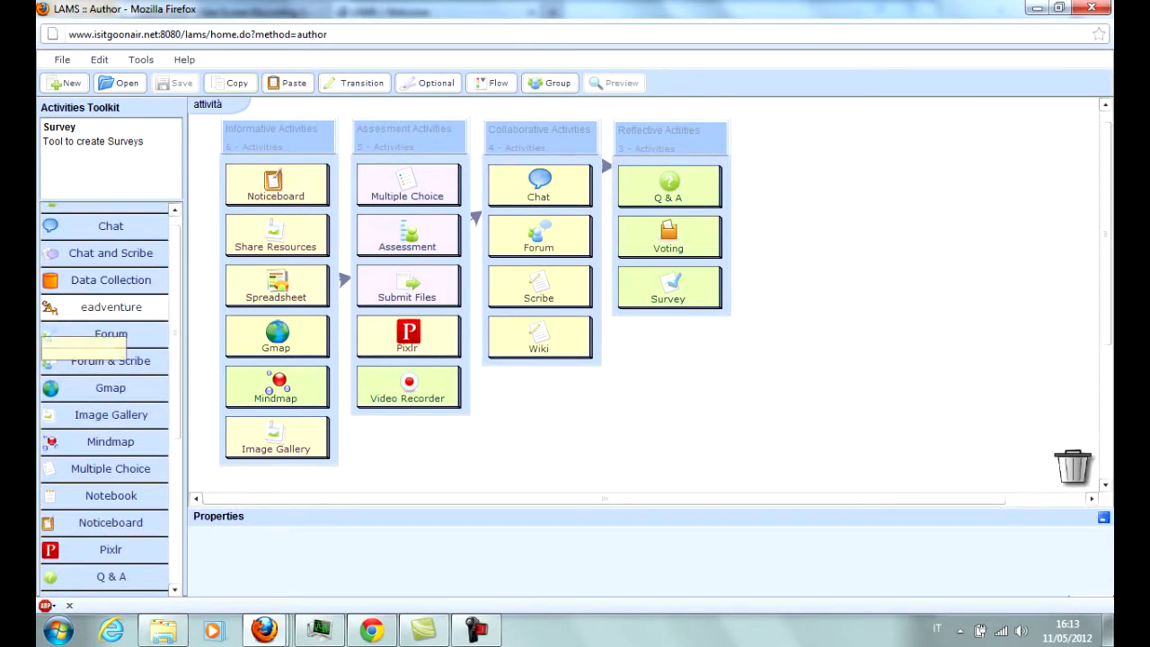
- Discard the four-column design and start a blank Untitled design with New
{"action": "left_click", "coordinate": [111, 306]}
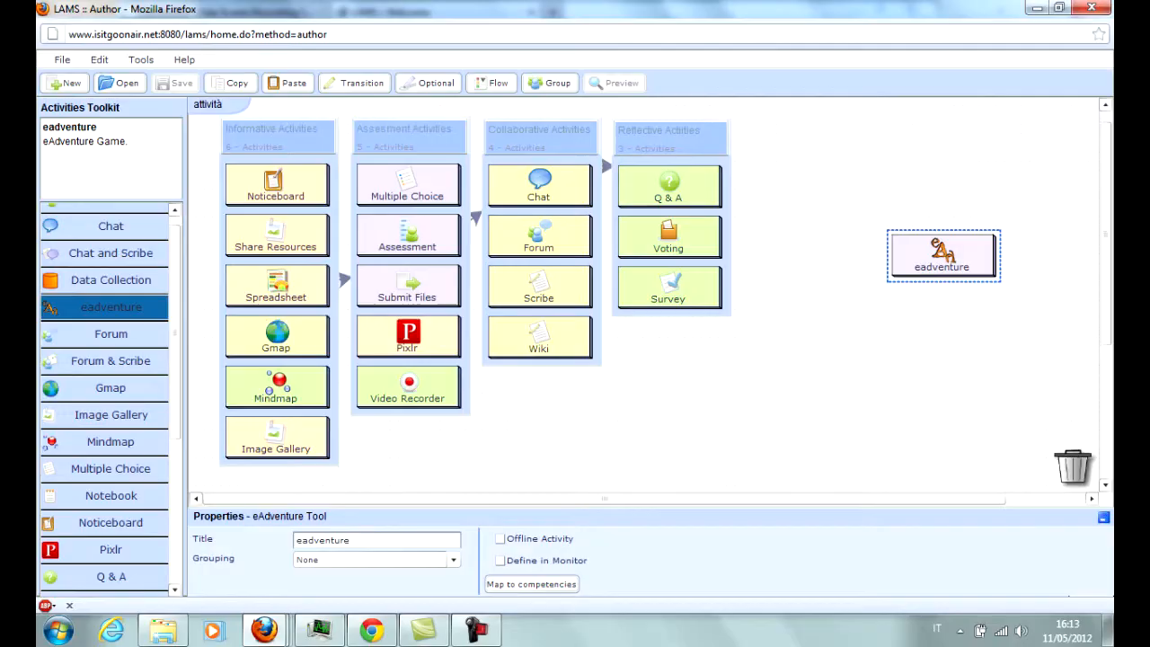
{"action": "left_click", "coordinate": [64, 83]}
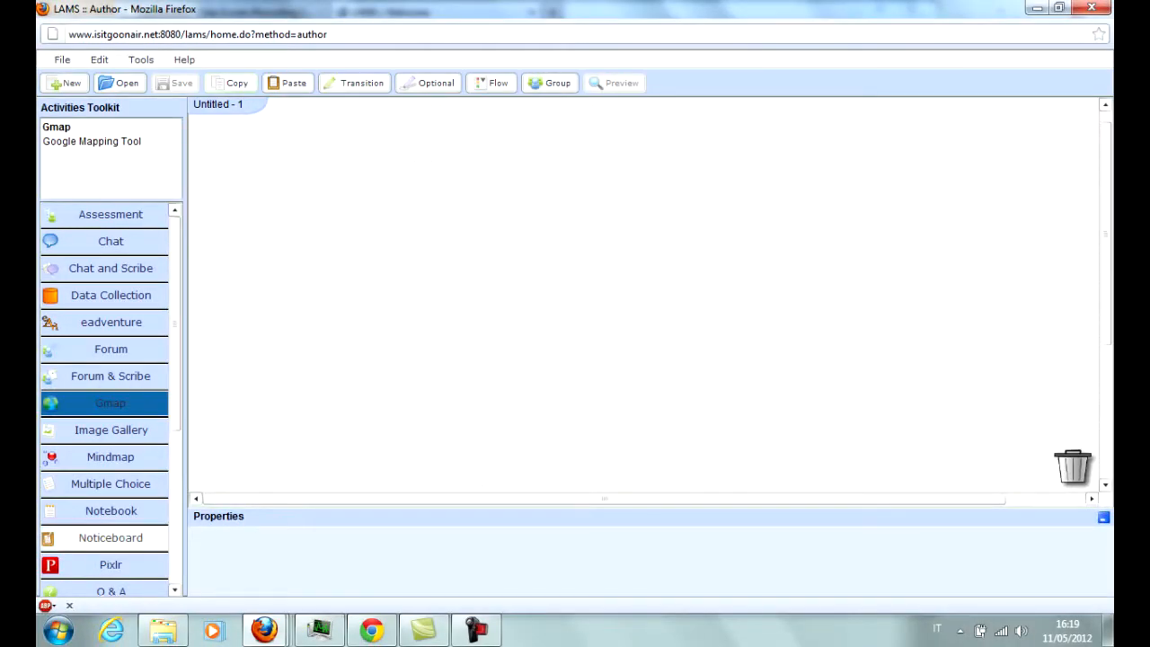
- Add Noticeboard, Pixlr and Forum, linking Noticeboard to Pixlr, and dismiss the duplicate-transition alert
{"action": "left_click_drag", "start_coordinate": [110, 538], "coordinate": [260, 272]}
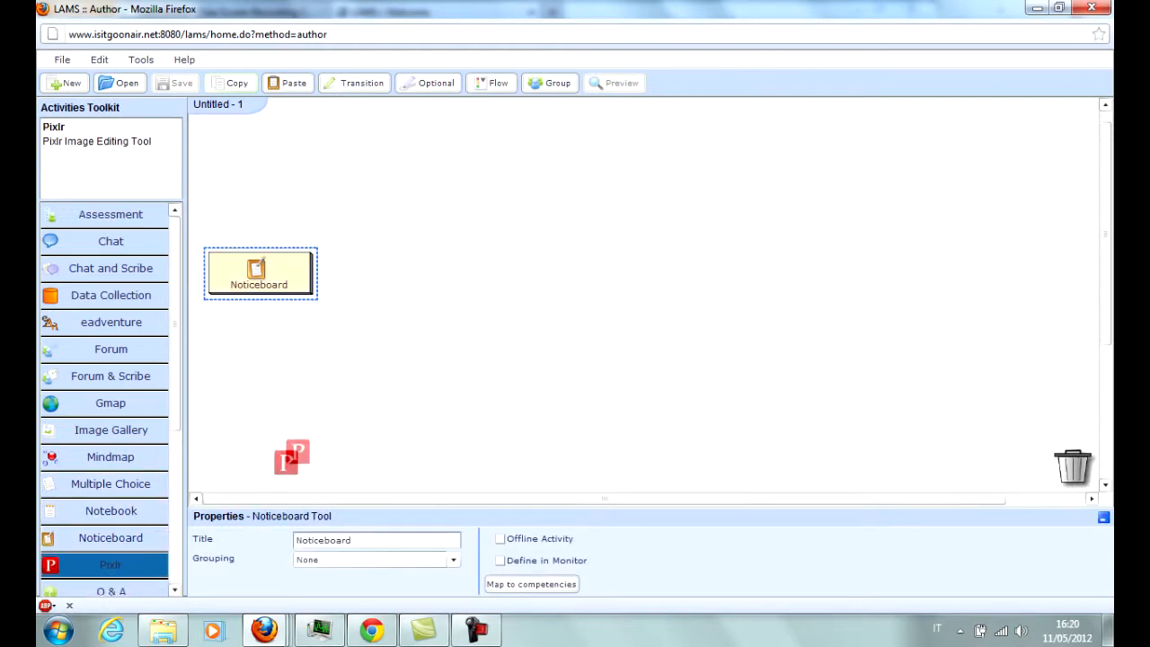
{"action": "left_click_drag", "start_coordinate": [292, 456], "coordinate": [422, 274]}
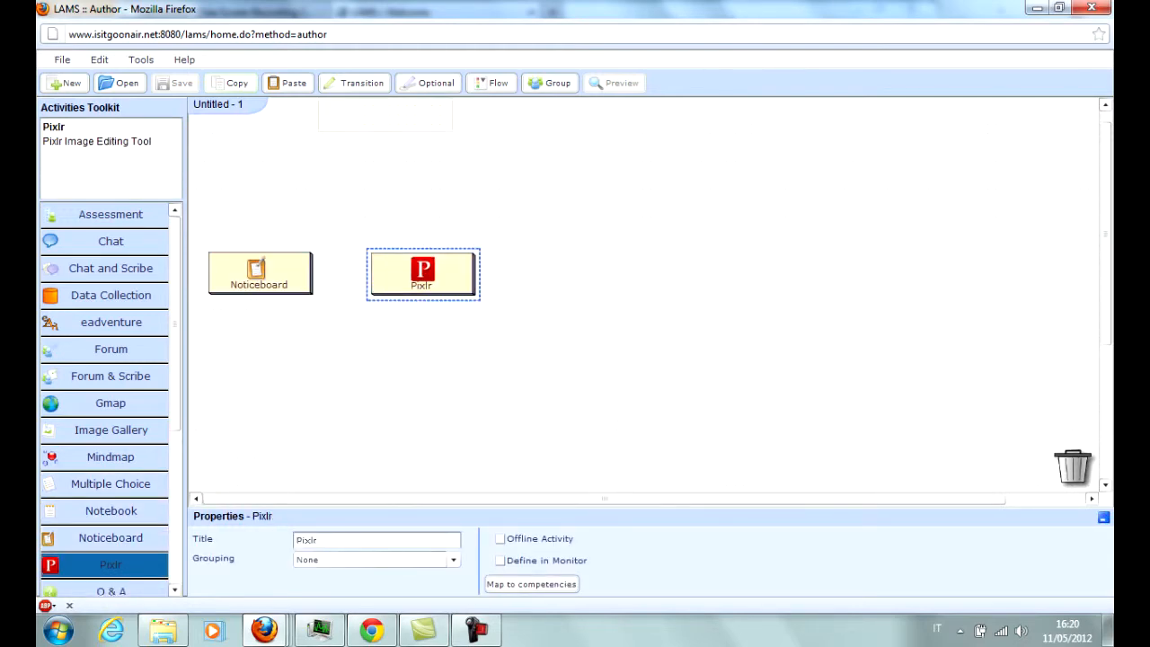
{"action": "mouse_move", "coordinate": [356, 83]}
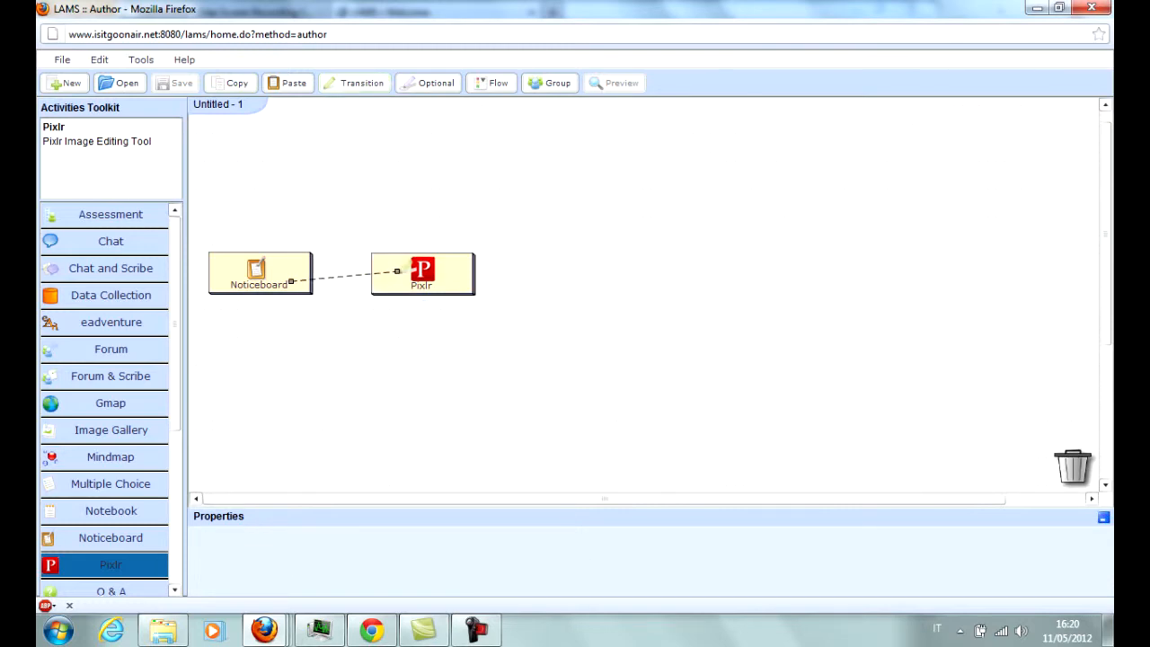
{"action": "left_click_drag", "start_coordinate": [110, 348], "coordinate": [427, 340]}
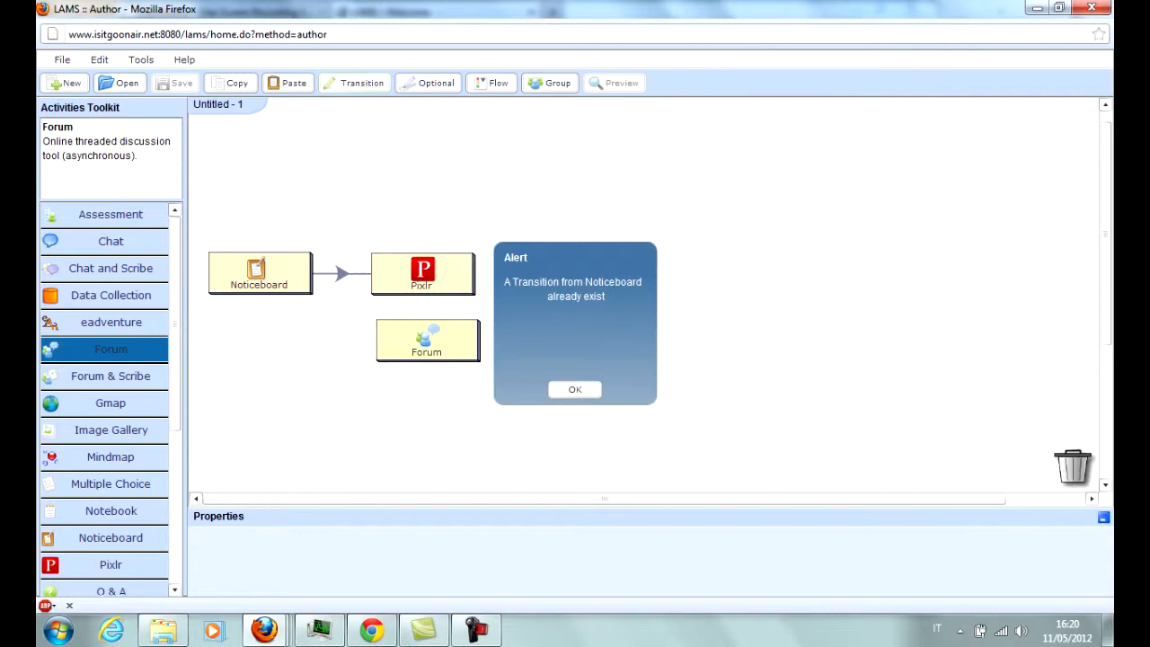
{"action": "left_click", "coordinate": [574, 389]}
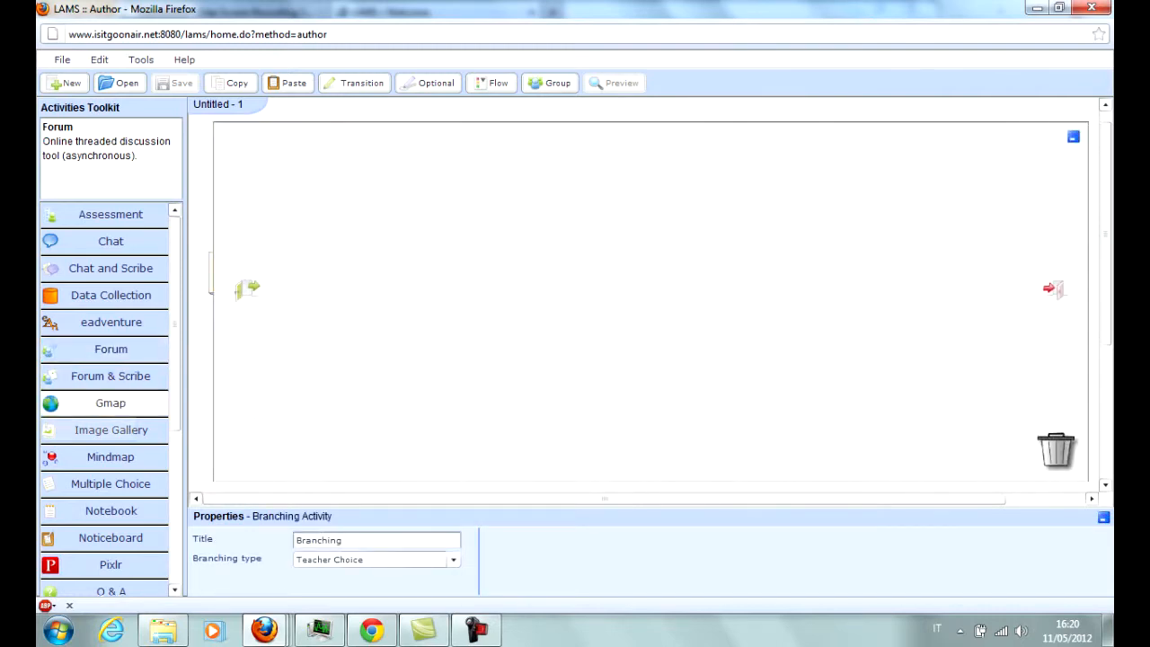
- Connect Gmap and Multiple Choice from the branching start point; set Branching type to Learner's Output
{"action": "left_click_drag", "start_coordinate": [110, 402], "coordinate": [370, 240]}
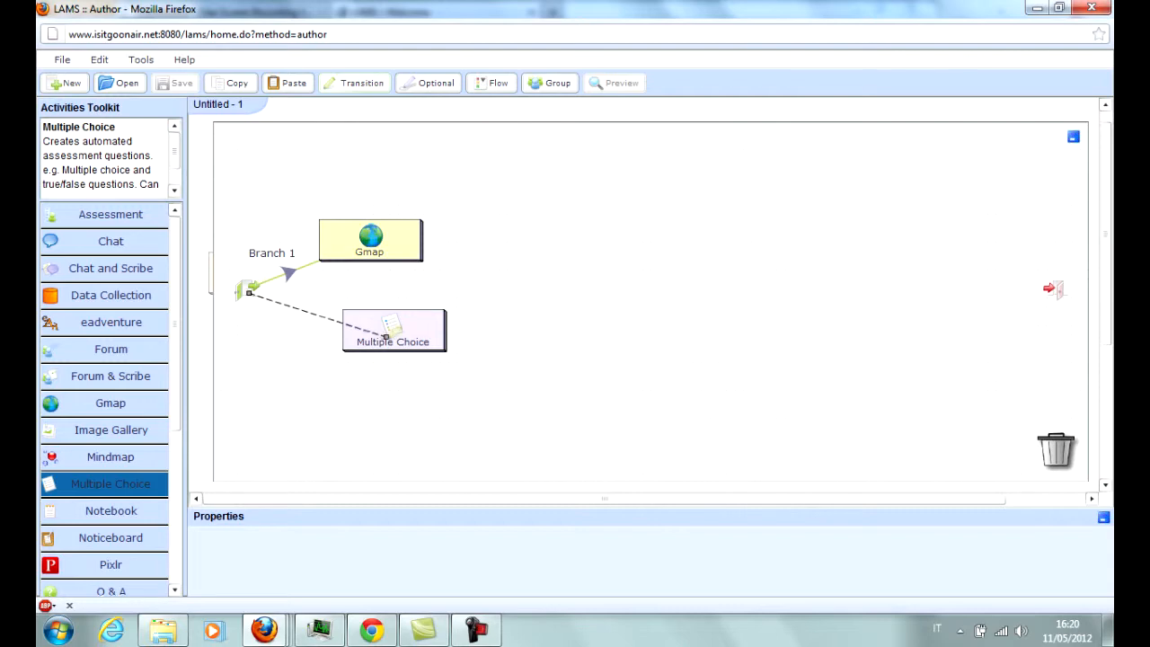
{"action": "left_click", "coordinate": [251, 289]}
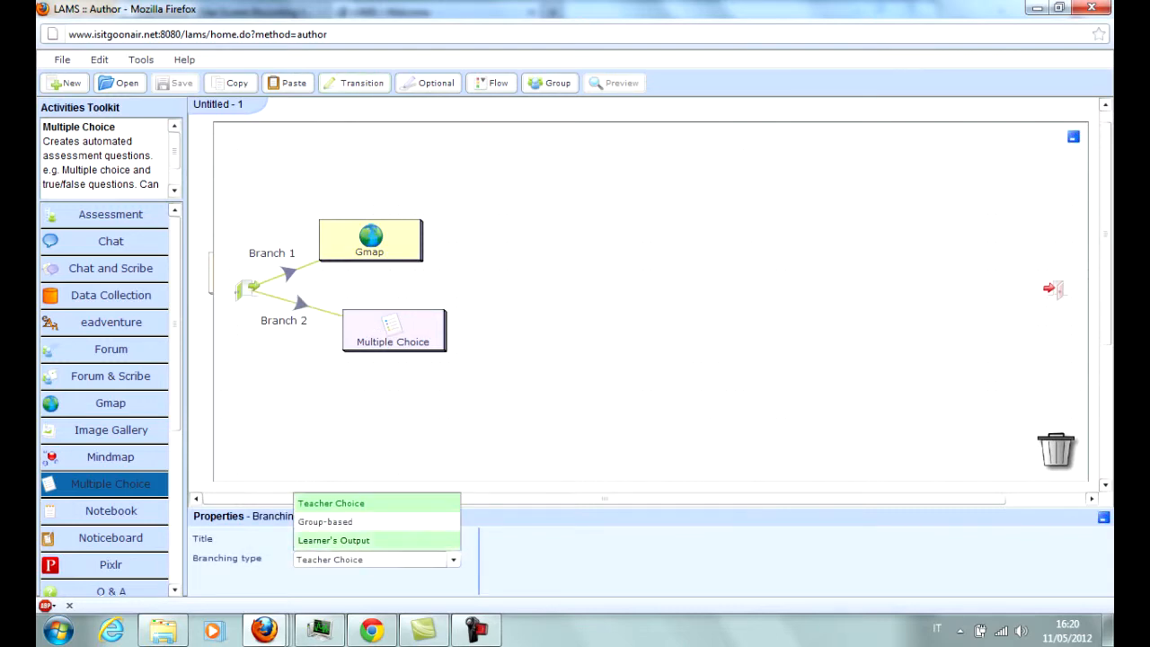
{"action": "mouse_move", "coordinate": [324, 521]}
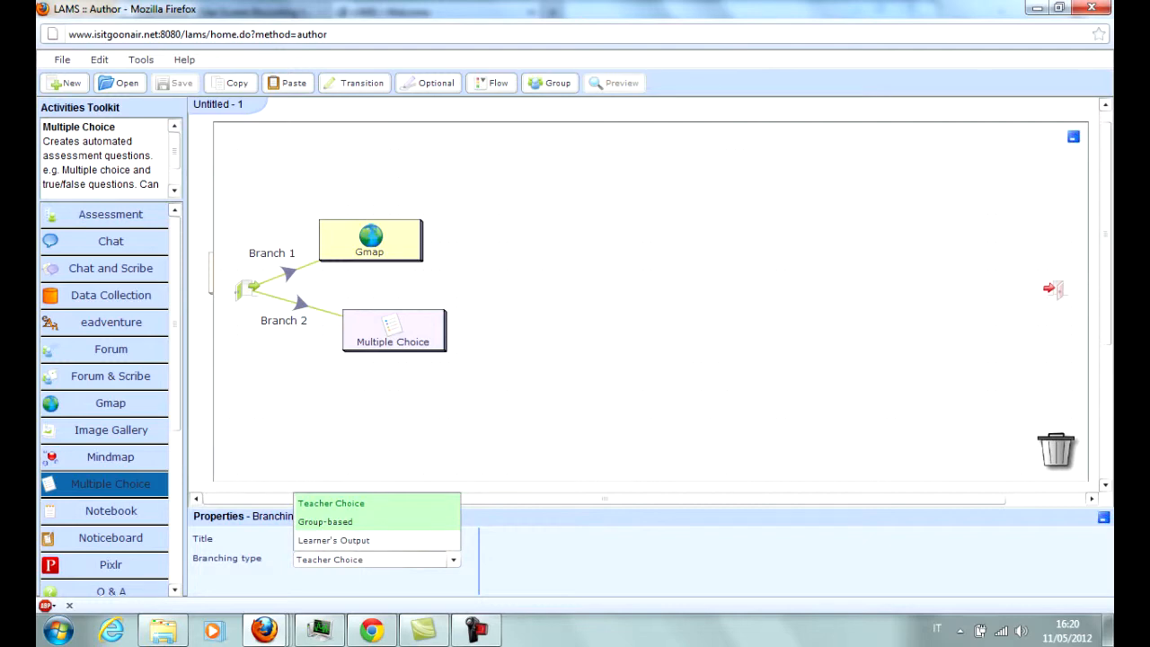
{"action": "left_click", "coordinate": [325, 522]}
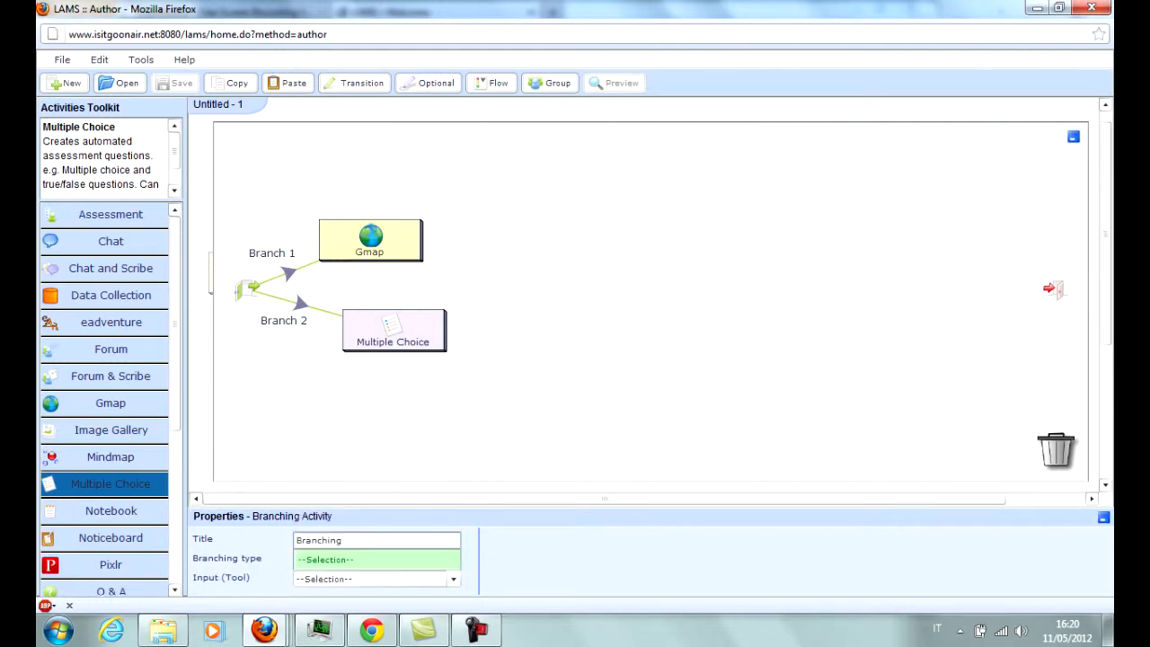
{"action": "left_click", "coordinate": [376, 559]}
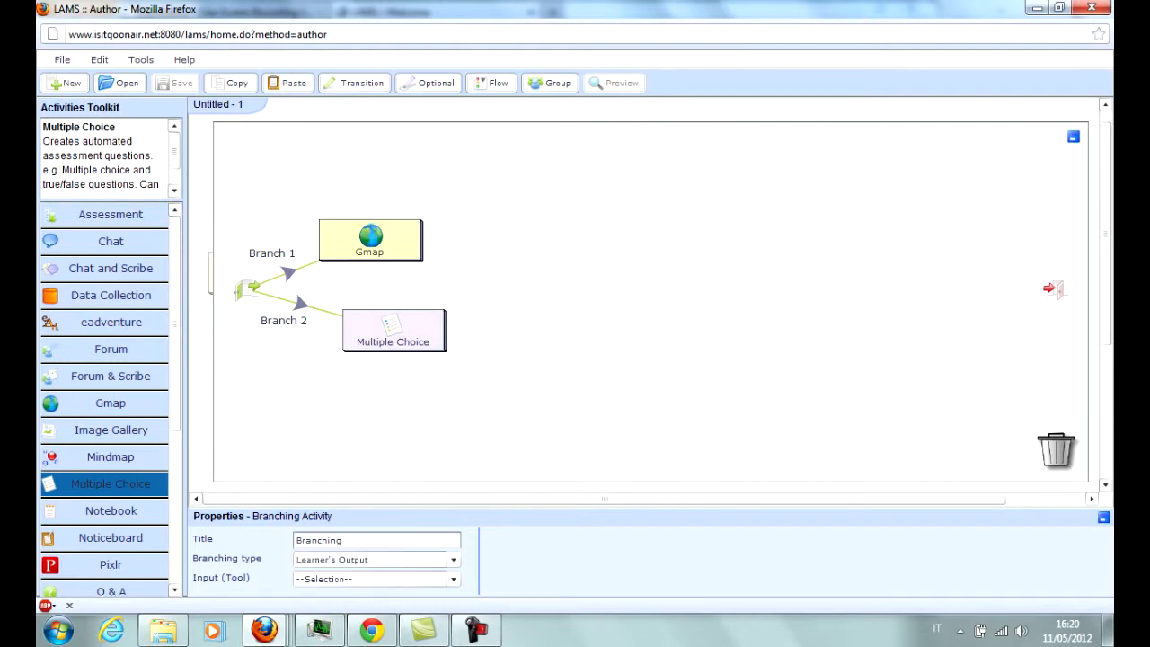
{"action": "mouse_move", "coordinate": [236, 82]}
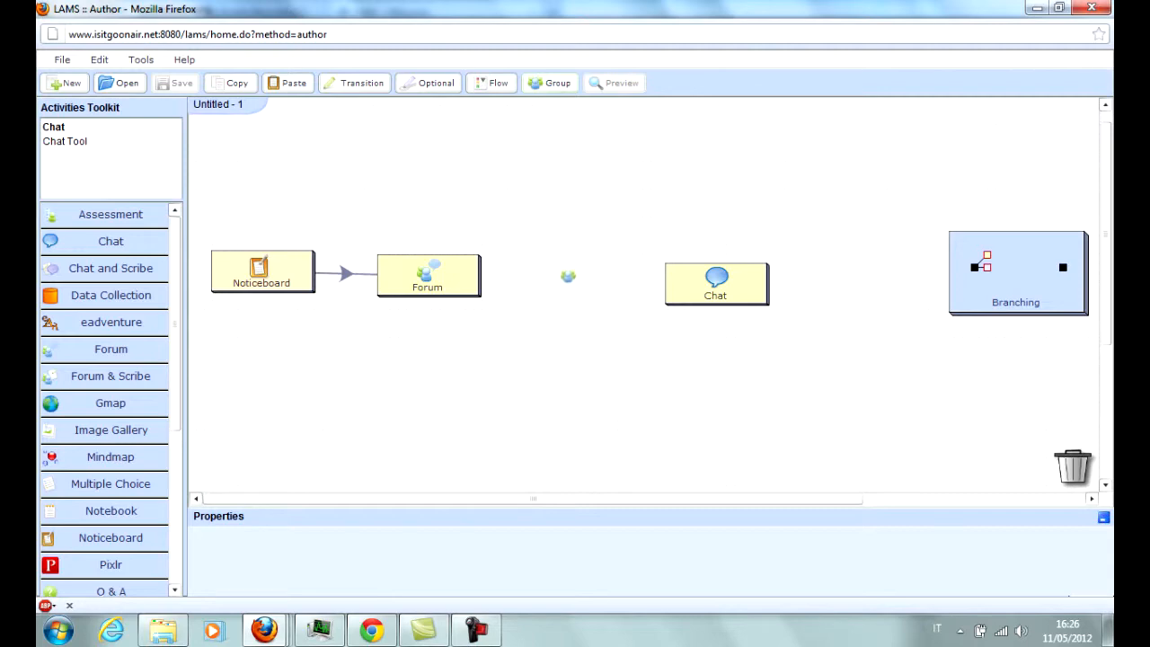
- Drop a Grouping activity between Forum and Chat and assign that grouping to Chat
{"action": "left_click", "coordinate": [566, 281]}
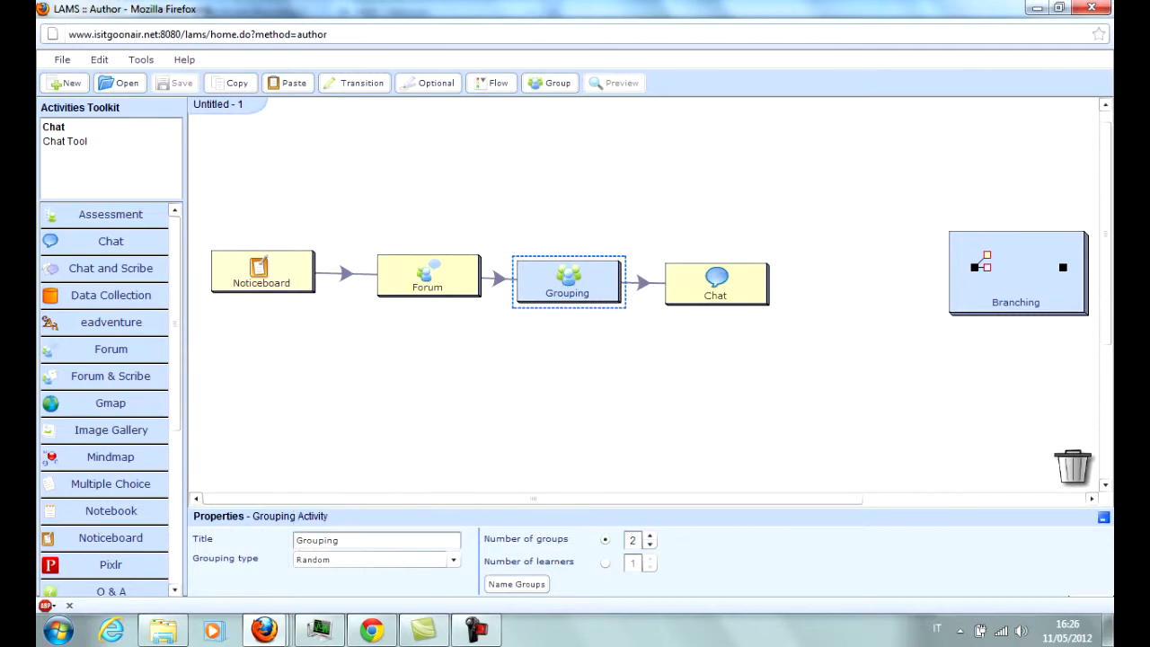
{"action": "left_click", "coordinate": [715, 282]}
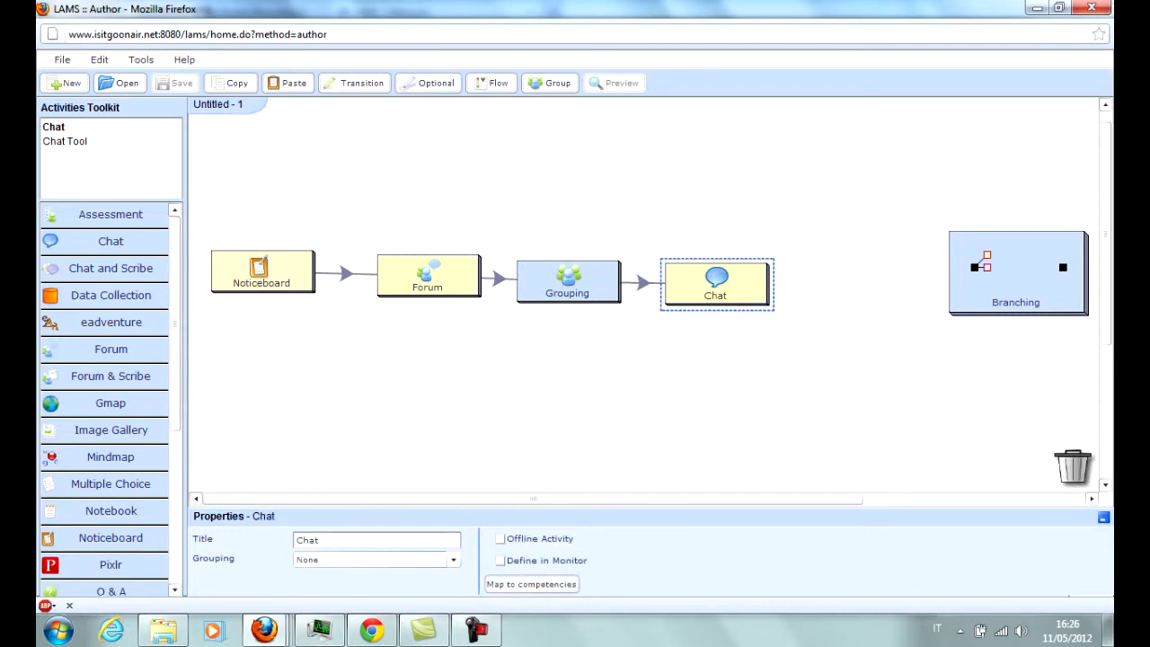
{"action": "left_click", "coordinate": [453, 559]}
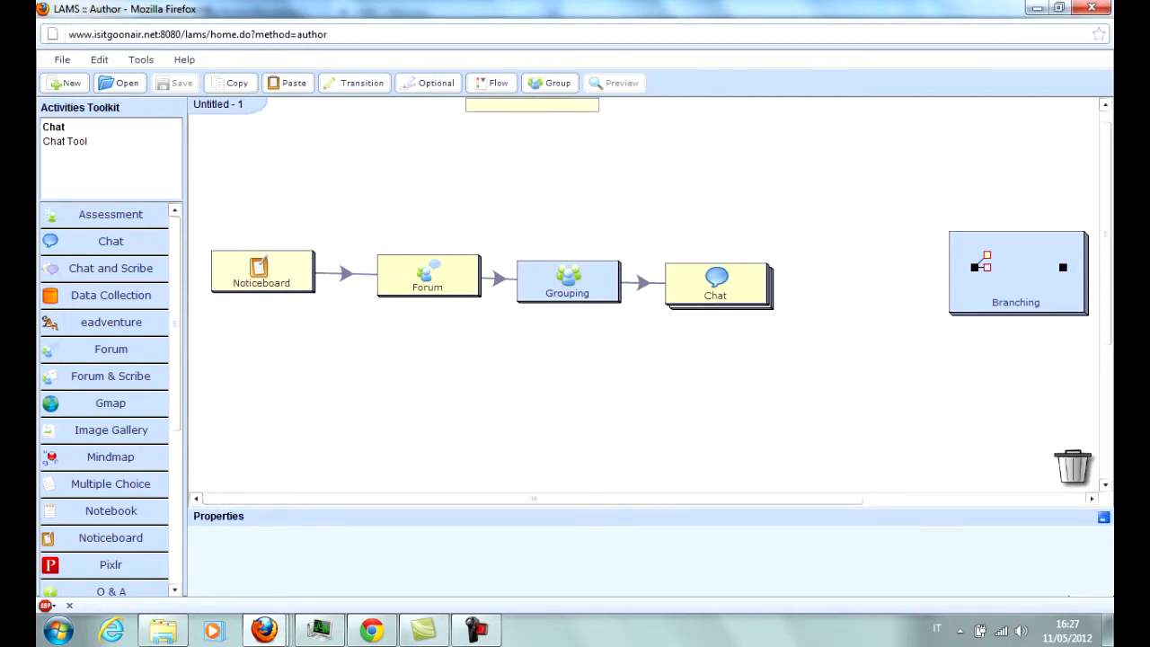
- Add a stop gate after Chat and connect it to the Branching activity
{"action": "left_click", "coordinate": [494, 83]}
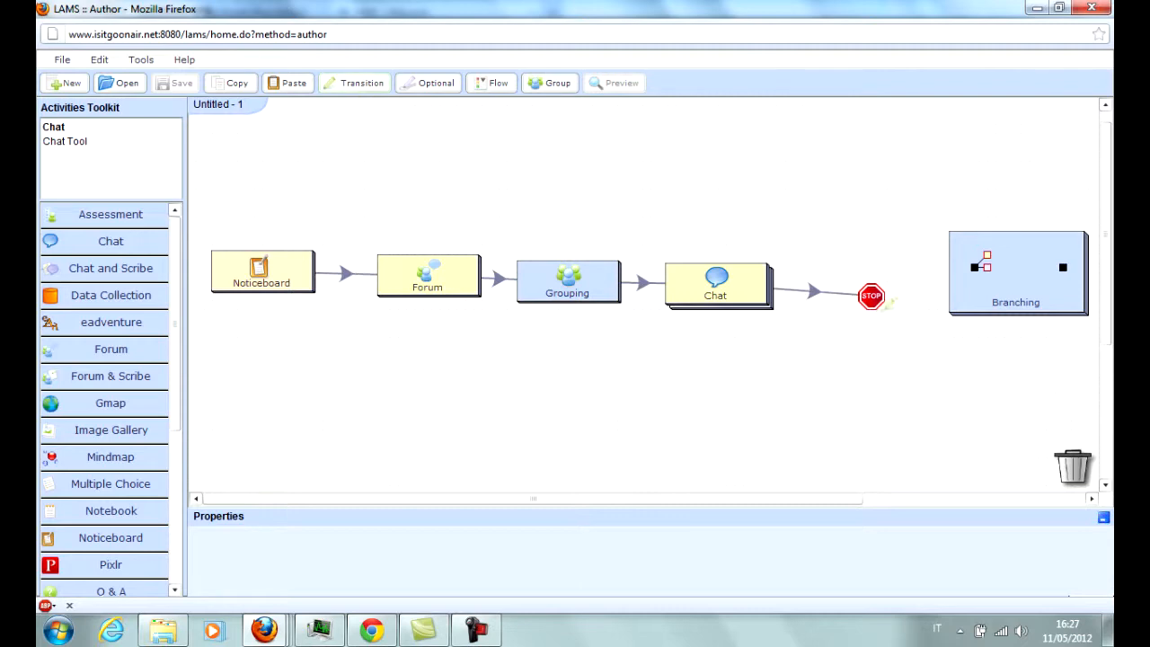
{"action": "left_click", "coordinate": [871, 297]}
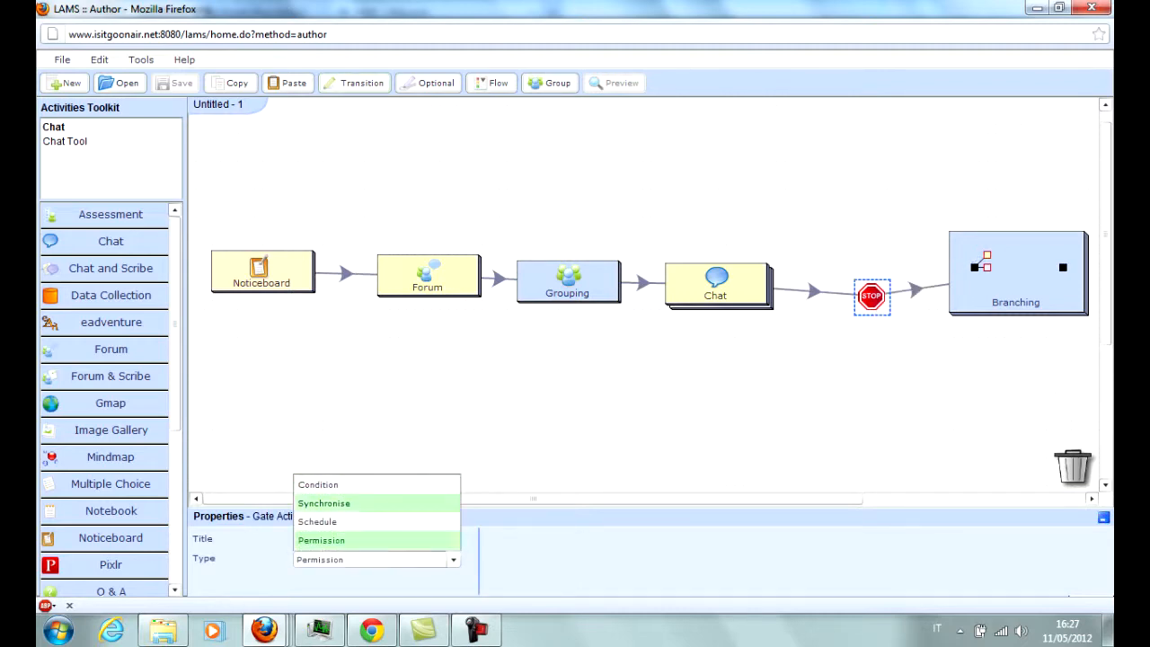
{"action": "mouse_move", "coordinate": [317, 521]}
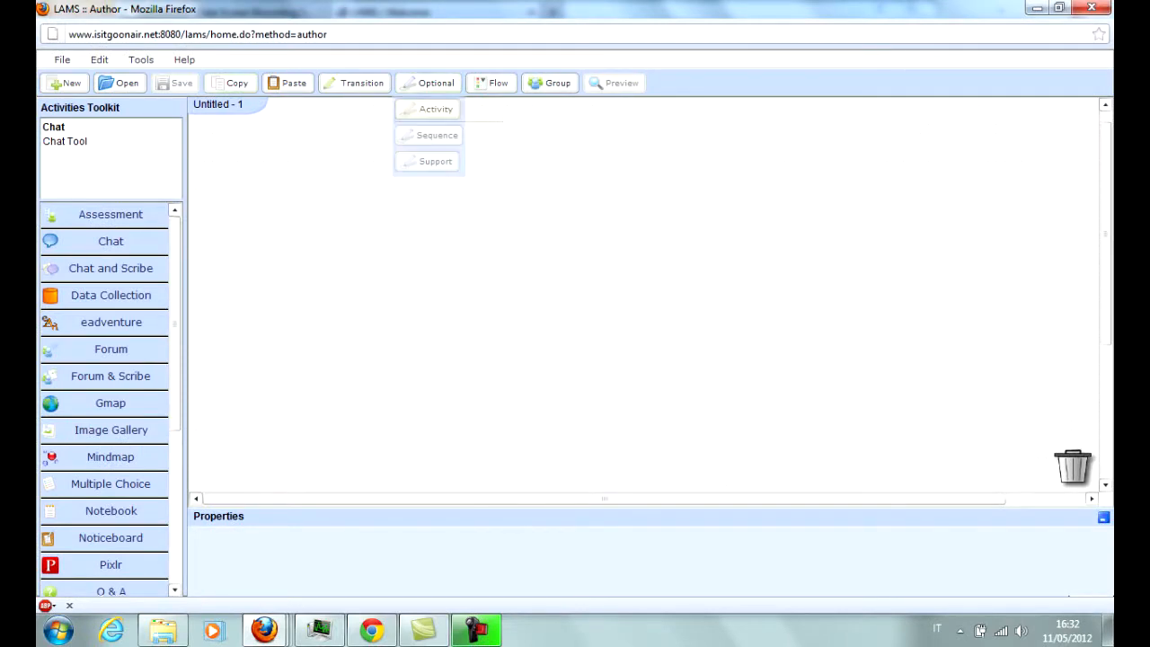
{"action": "mouse_move", "coordinate": [436, 109]}
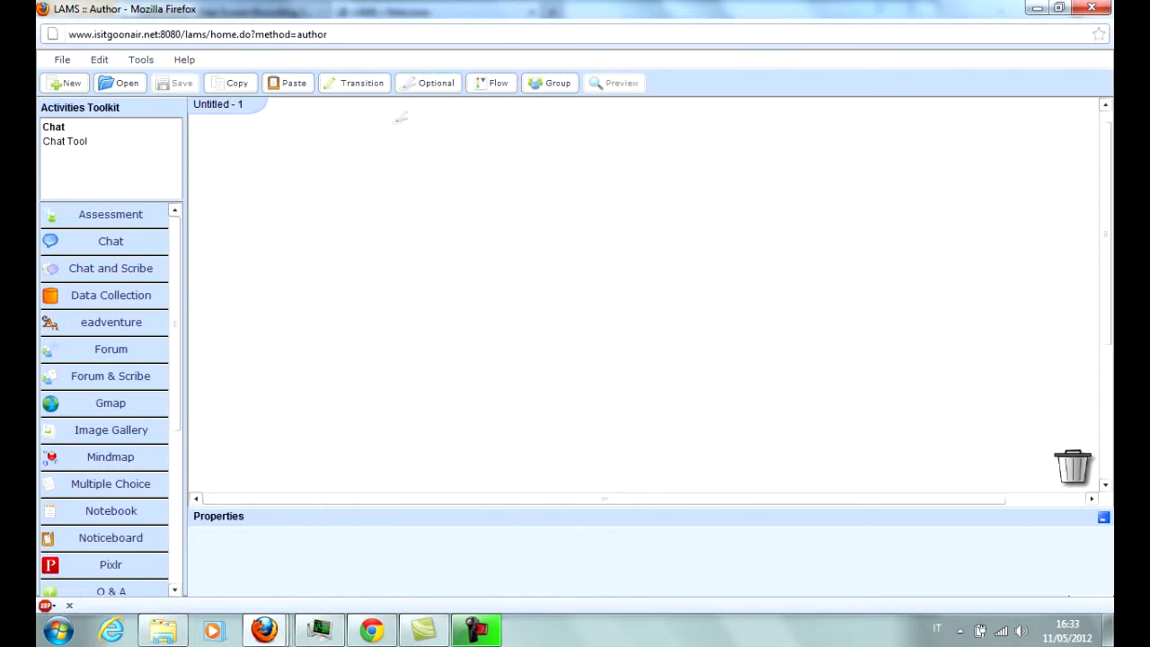
- Add an Optional Activity, Optional Sequences containing Gmap, and an empty Support Activity container
{"action": "left_click", "coordinate": [434, 83]}
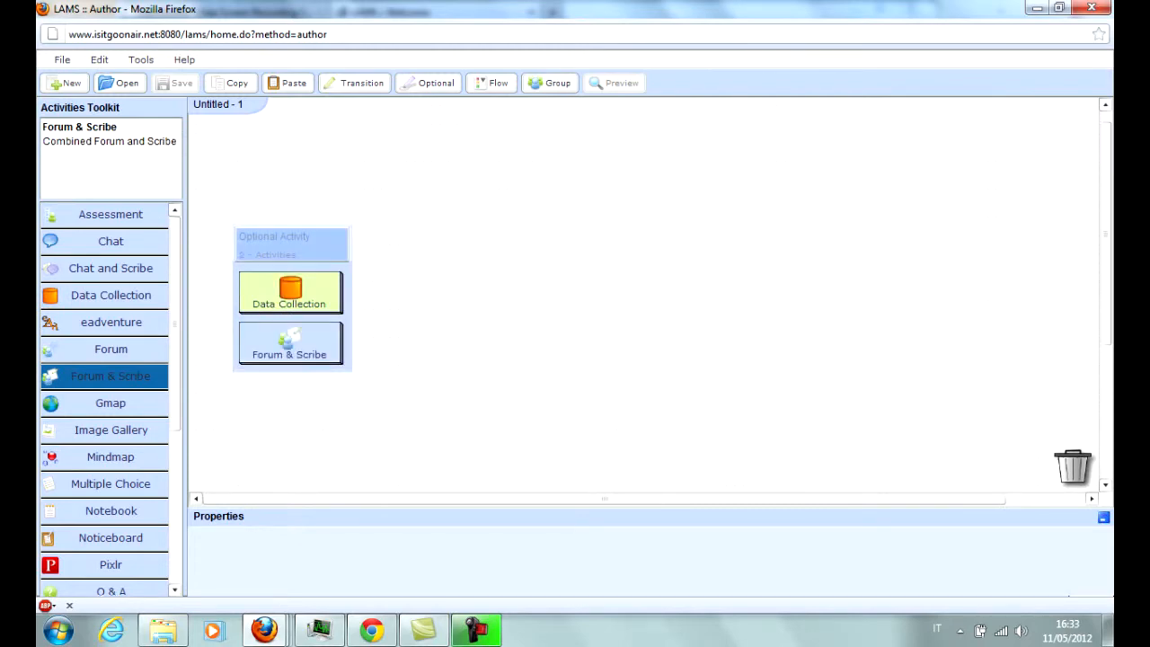
{"action": "left_click", "coordinate": [434, 82]}
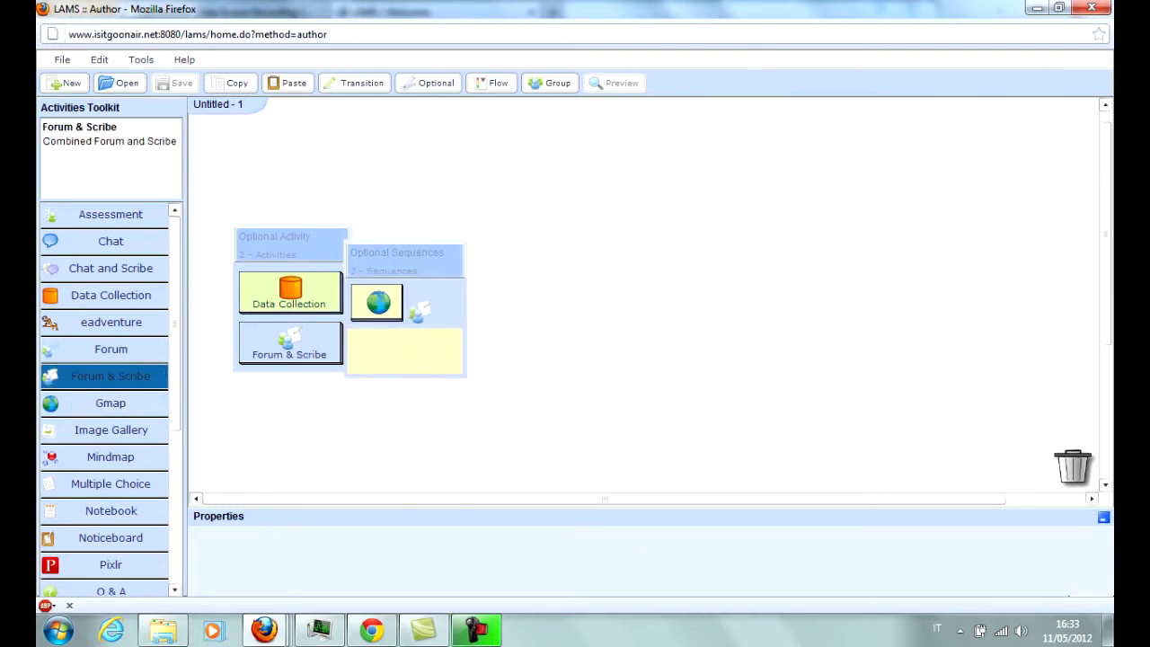
{"action": "left_click", "coordinate": [111, 402]}
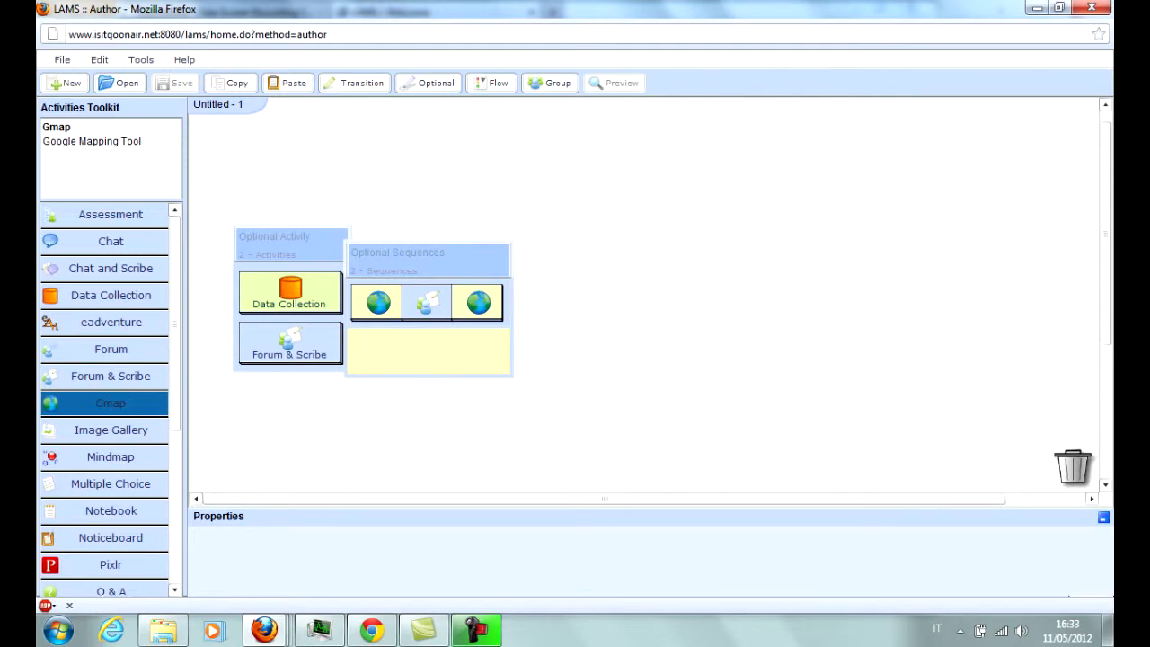
{"action": "left_click", "coordinate": [427, 260]}
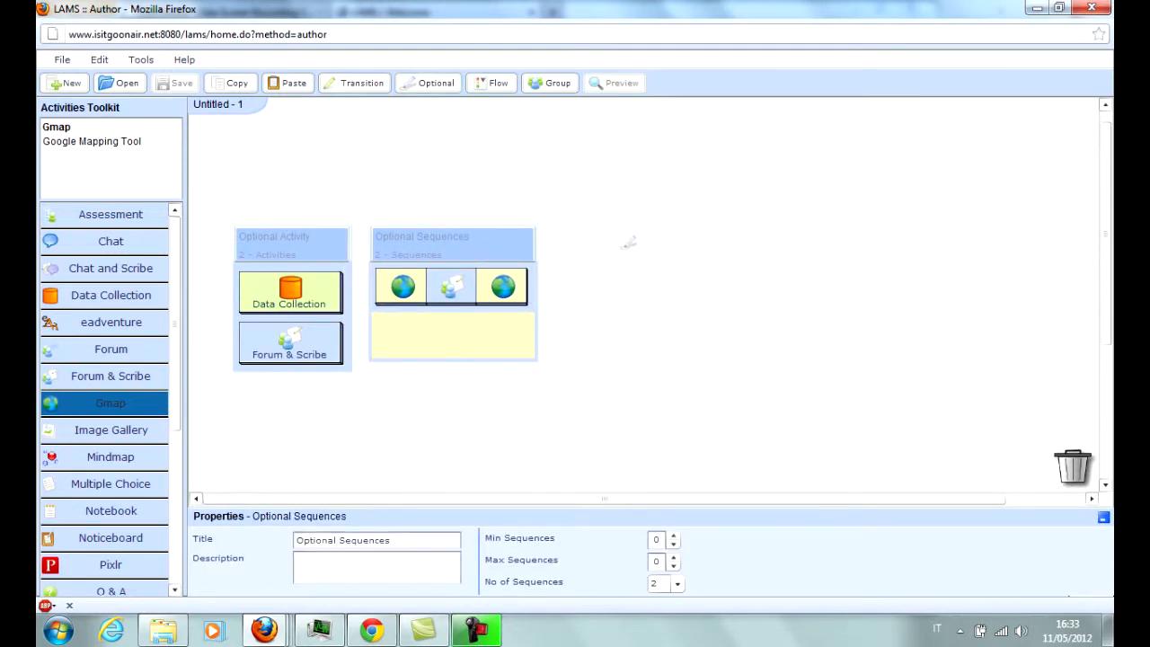
{"action": "left_click", "coordinate": [110, 241]}
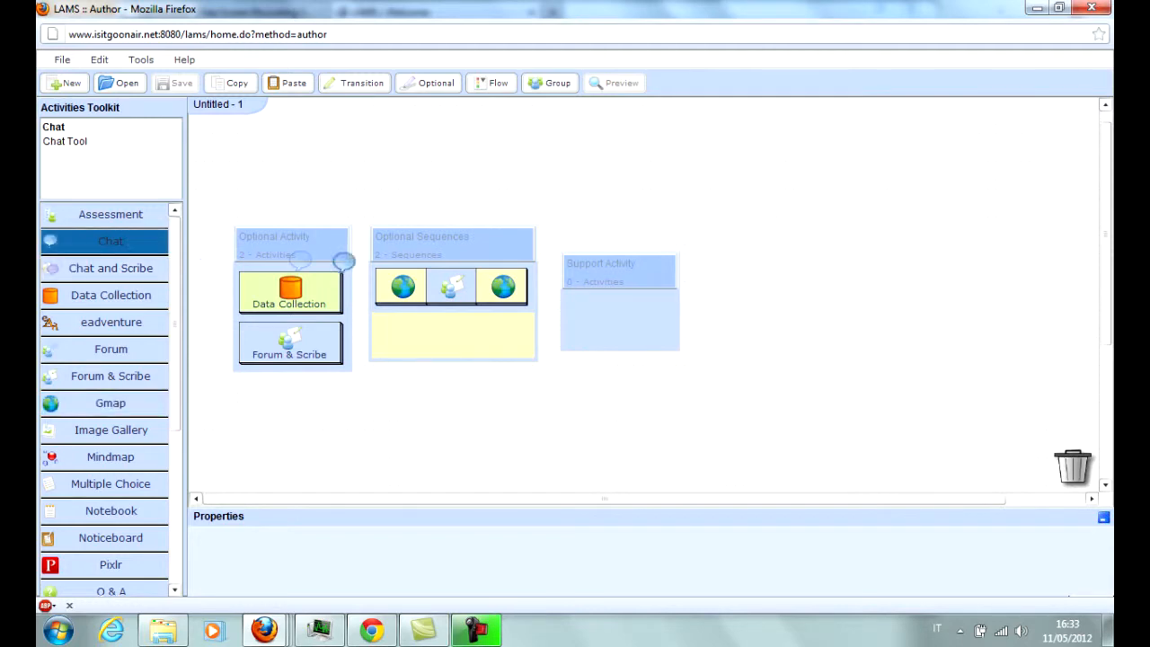